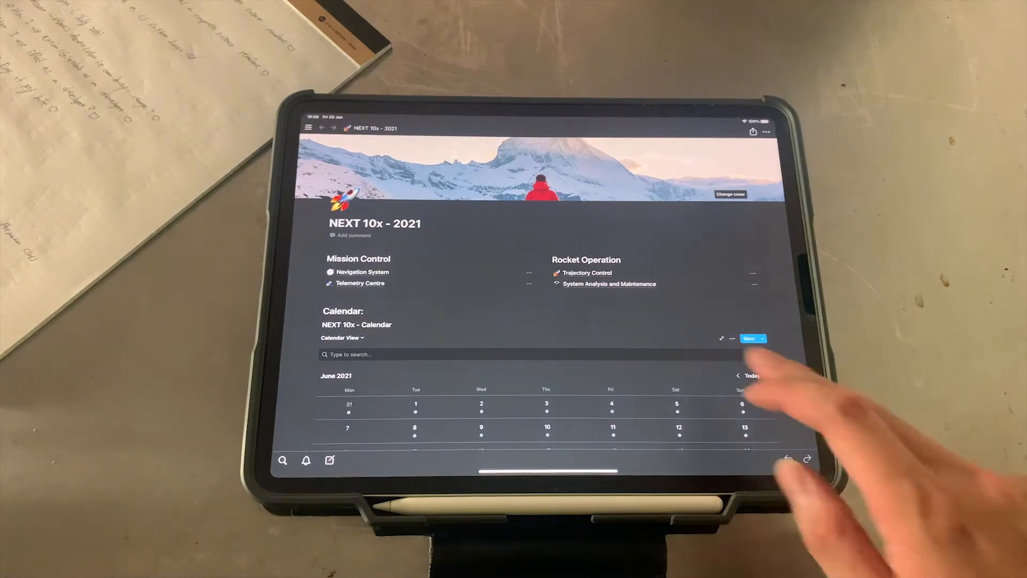
Scroll through the NEXT 10x - 2021 dashboard
{"action": "scroll", "scroll_direction": "down", "scroll_amount": 3}
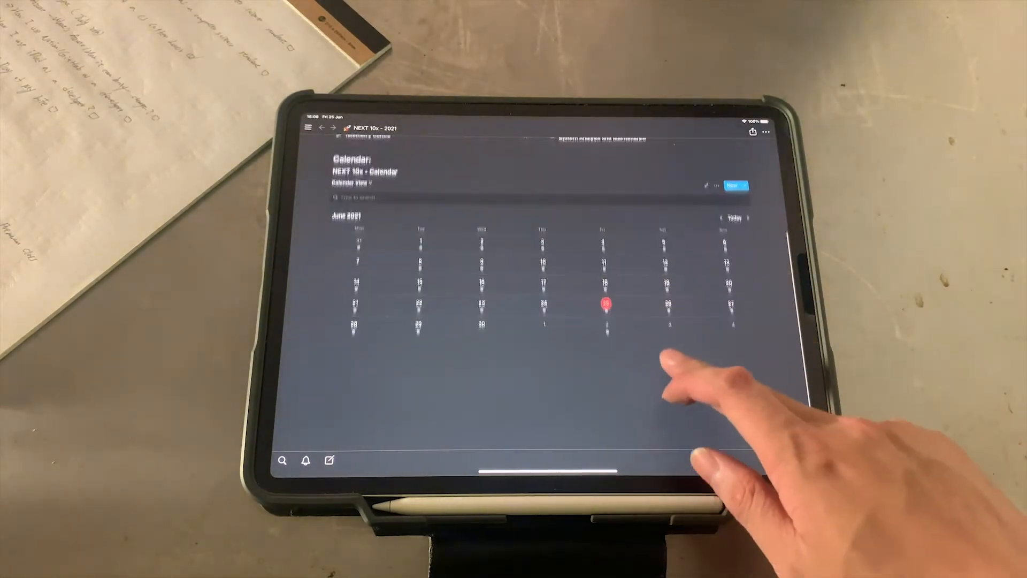
{"action": "left_click", "coordinate": [604, 303]}
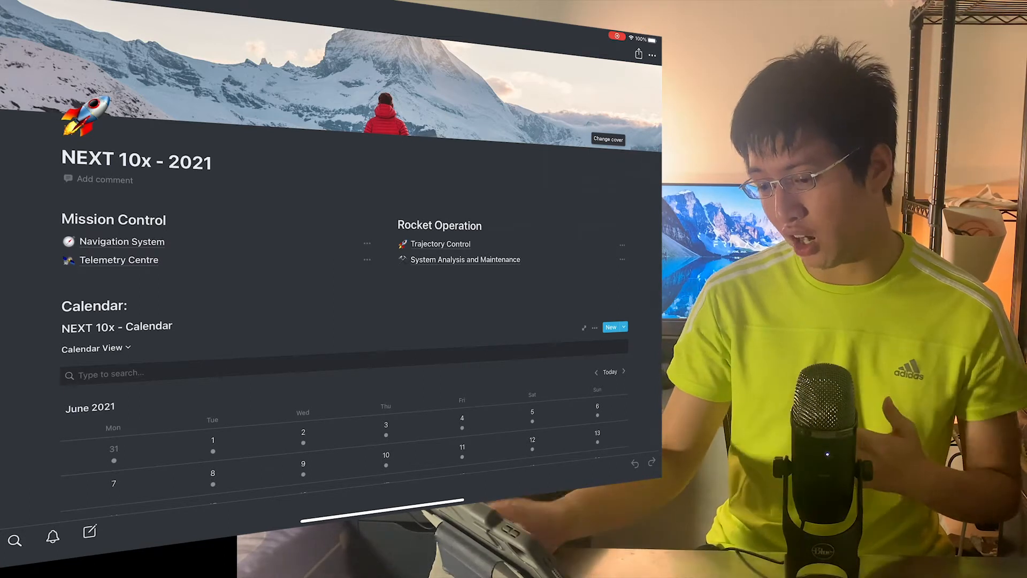
{"action": "scroll", "scroll_direction": "down", "scroll_amount": 3}
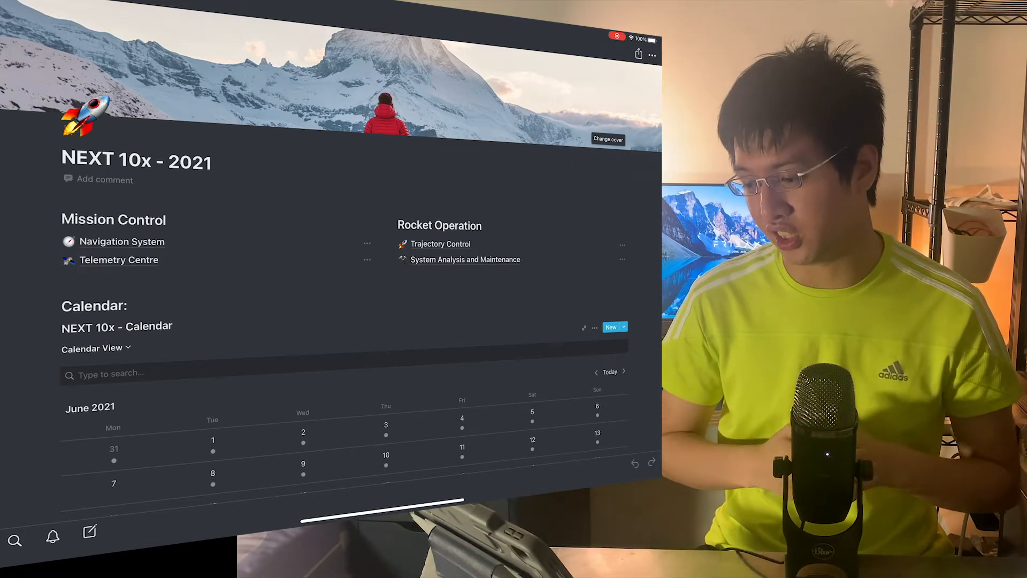
{"action": "scroll", "scroll_direction": "down", "scroll_amount": 3}
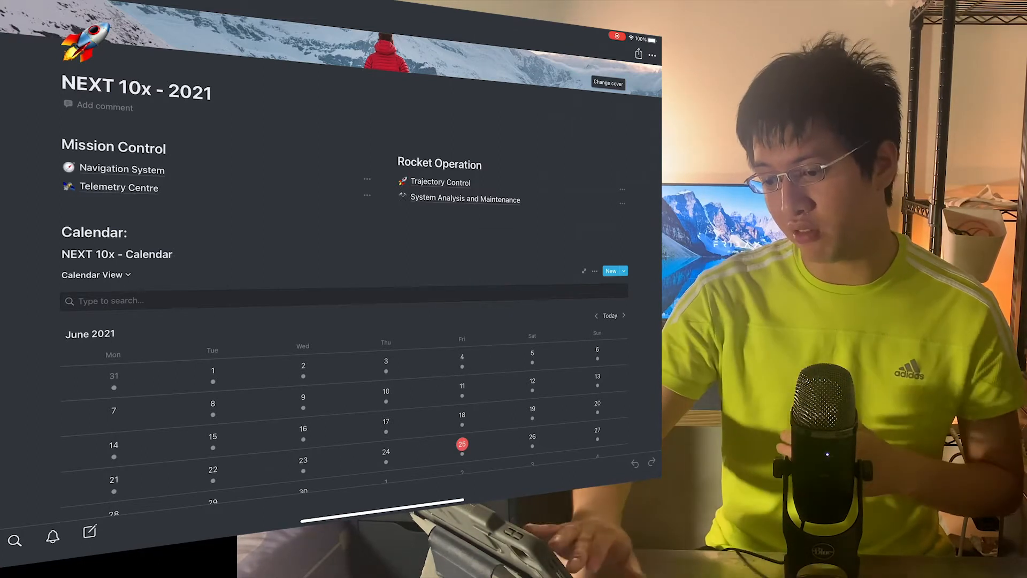
Open the Navigation System page and browse its tables and Field tag options
{"action": "left_click", "coordinate": [122, 169]}
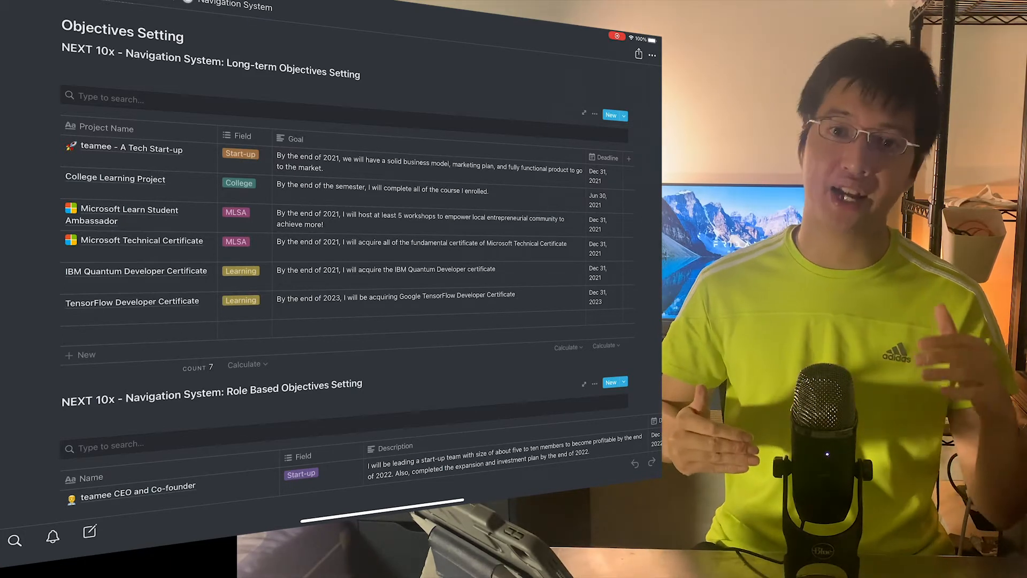
{"action": "scroll", "scroll_direction": "down", "scroll_amount": 3}
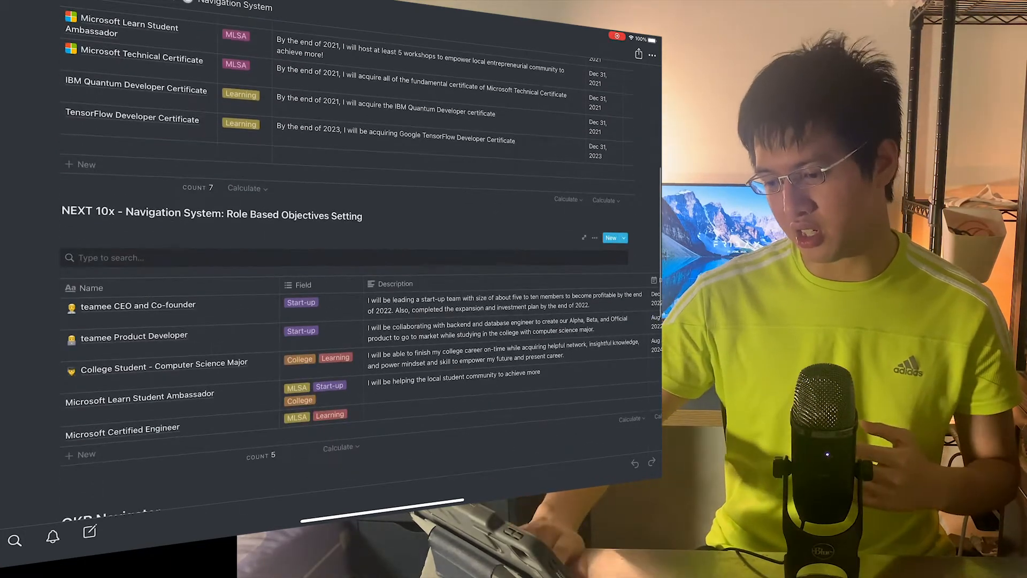
{"action": "scroll", "scroll_direction": "down", "scroll_amount": 3}
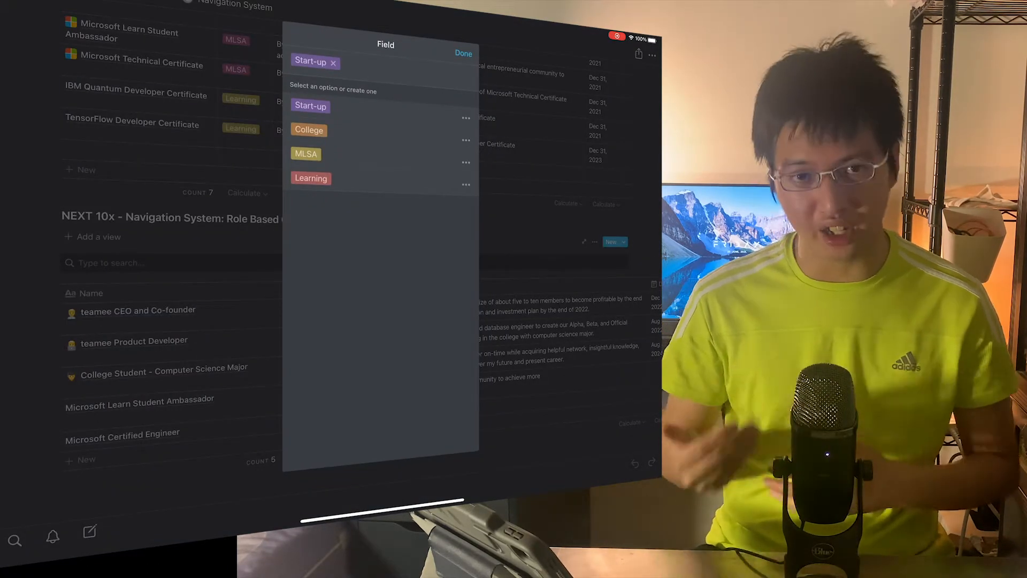
{"action": "left_click", "coordinate": [463, 53]}
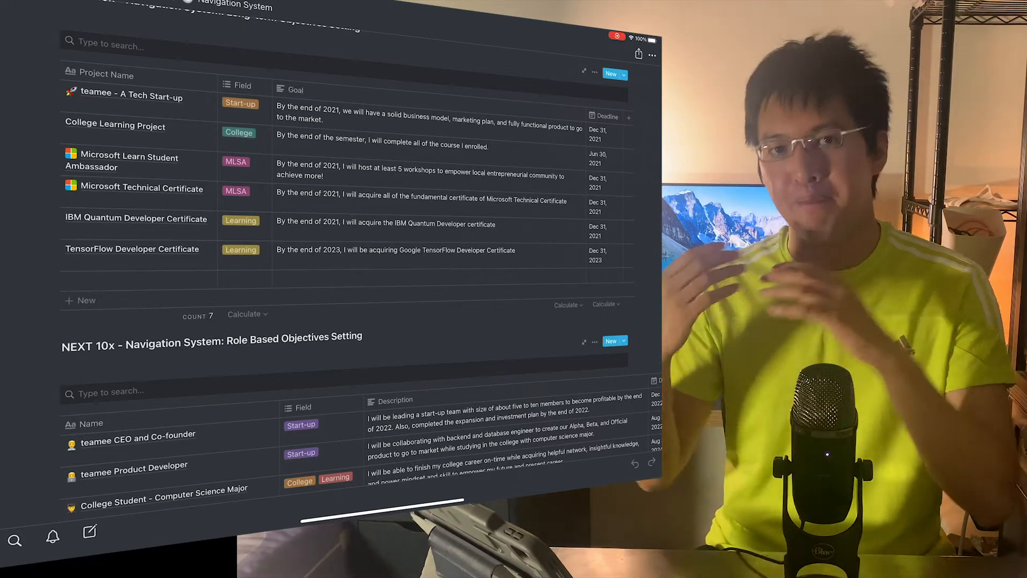
{"action": "scroll", "scroll_direction": "up", "scroll_amount": 3}
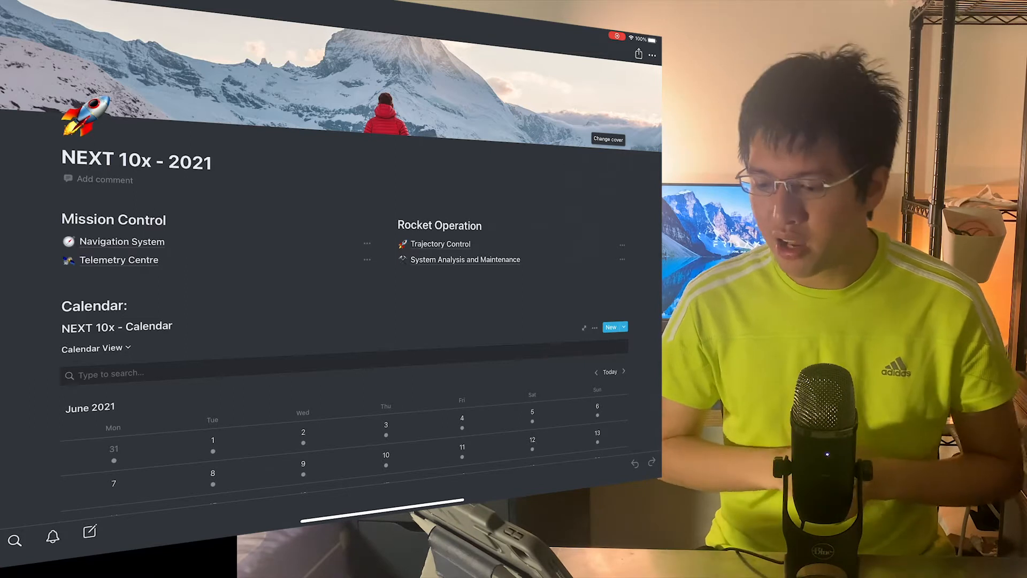
Open MISSION NEXT - 2021 from the sidebar's Private section
{"action": "left_click", "coordinate": [118, 259]}
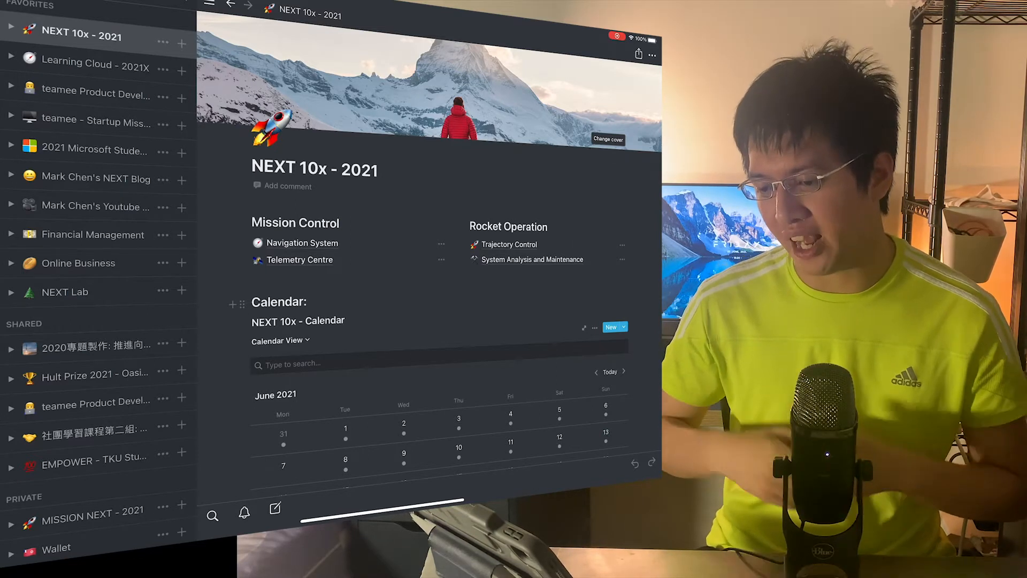
{"action": "scroll", "scroll_direction": "down", "scroll_amount": 3}
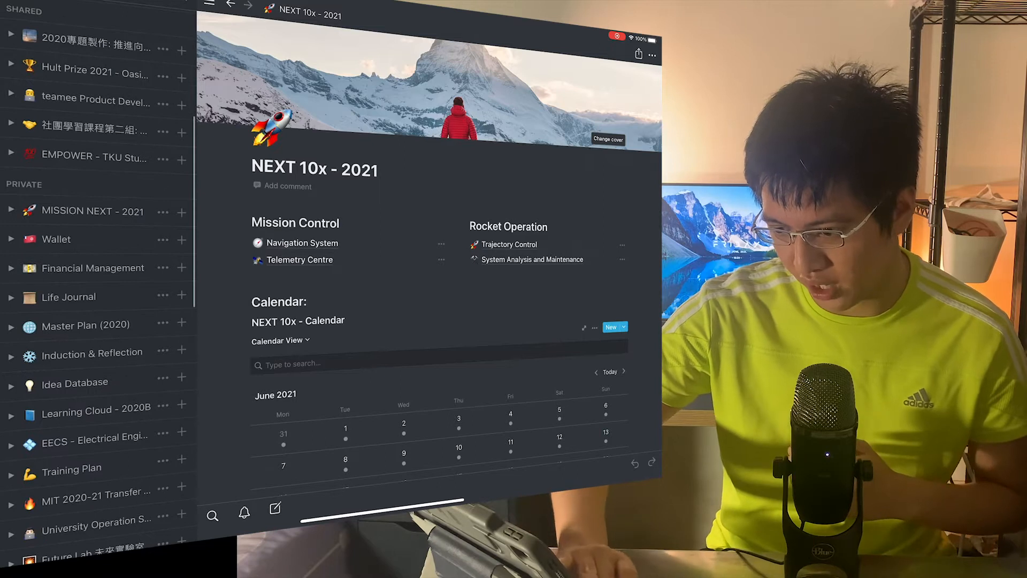
{"action": "scroll", "scroll_direction": "down", "scroll_amount": 3}
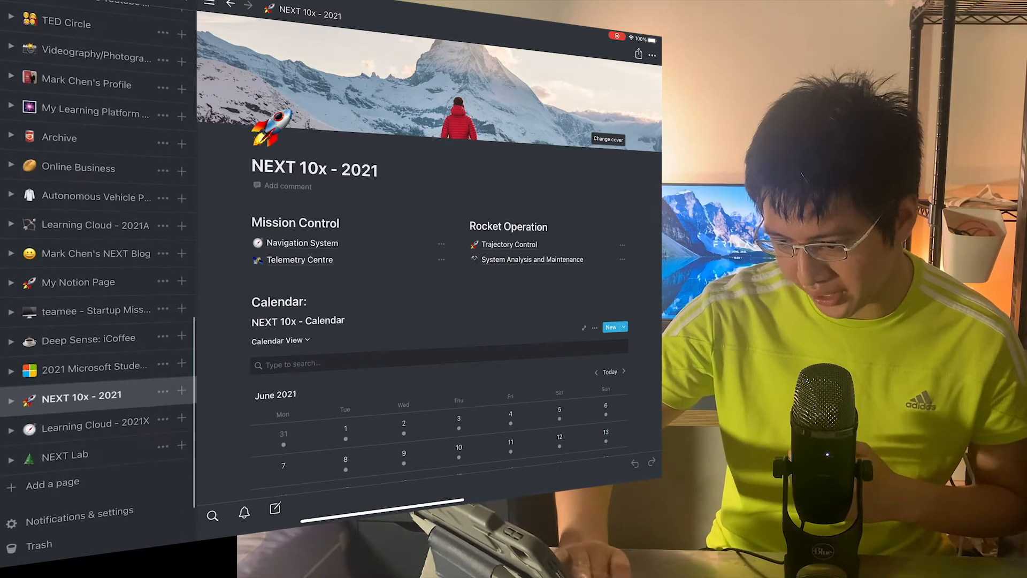
{"action": "scroll", "scroll_direction": "up", "scroll_amount": 3}
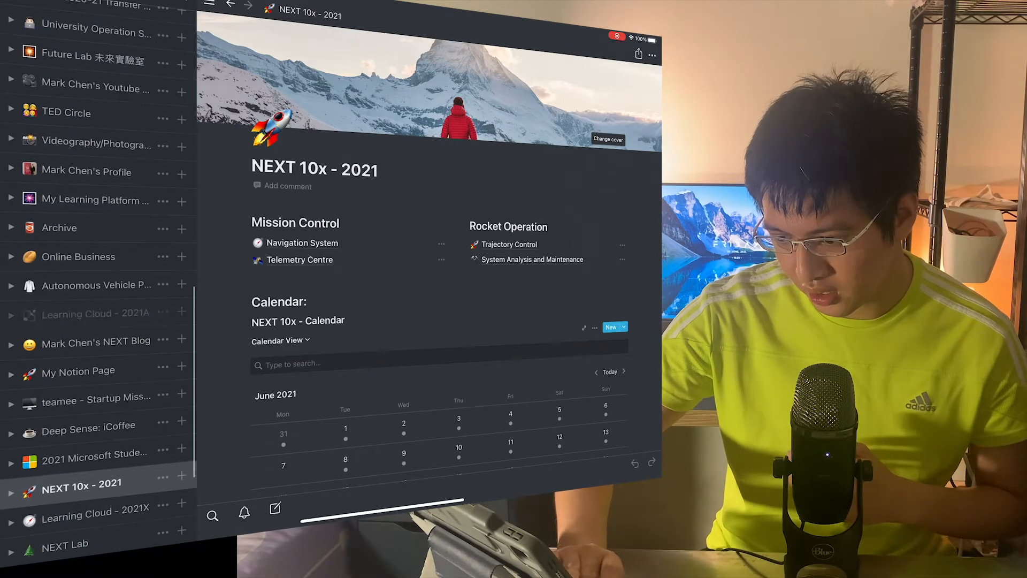
{"action": "scroll", "scroll_direction": "up", "scroll_amount": 3}
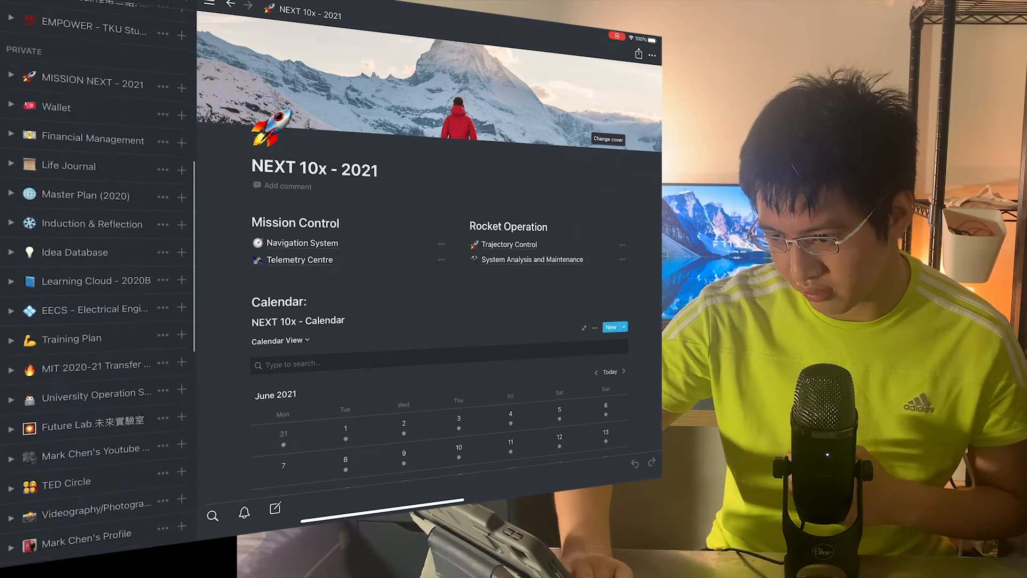
{"action": "left_click", "coordinate": [92, 83]}
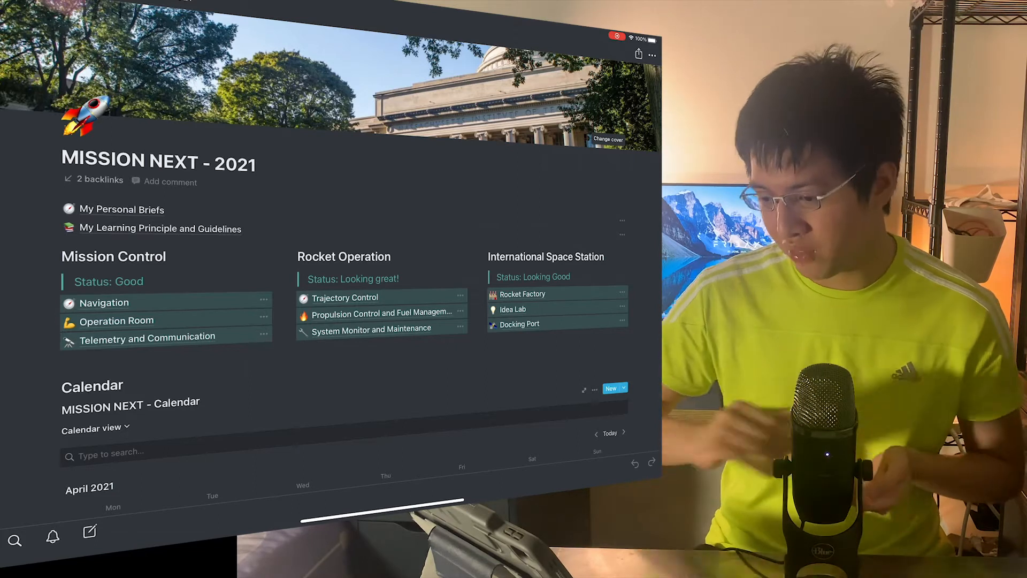
View the Telemetry and Communication tables, then return to the NEXT 10x - 2021 dashboard
{"action": "left_click", "coordinate": [147, 336]}
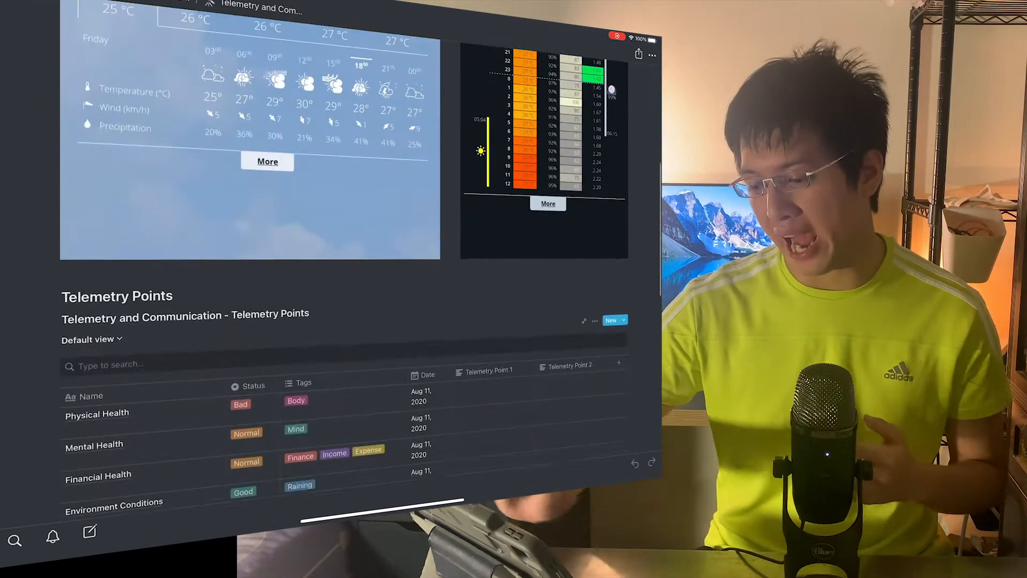
{"action": "scroll", "scroll_direction": "down", "scroll_amount": 3}
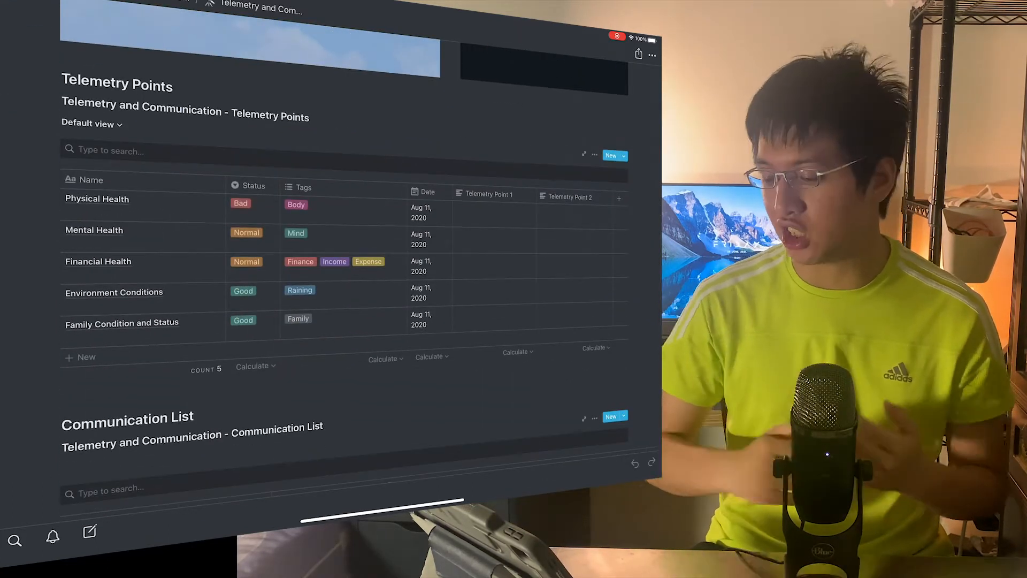
{"action": "scroll", "scroll_direction": "down", "scroll_amount": 3}
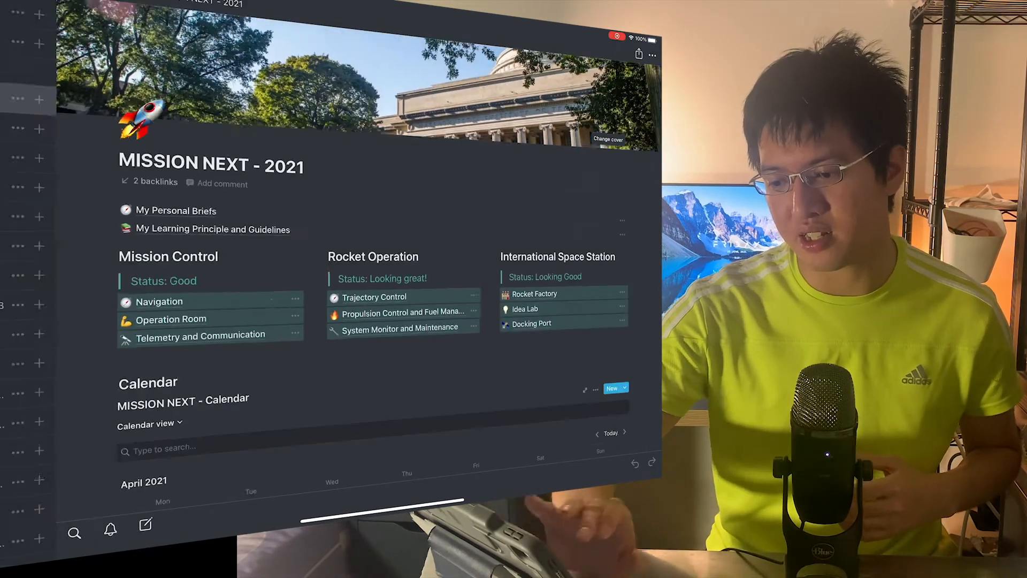
{"action": "left_click", "coordinate": [210, 5]}
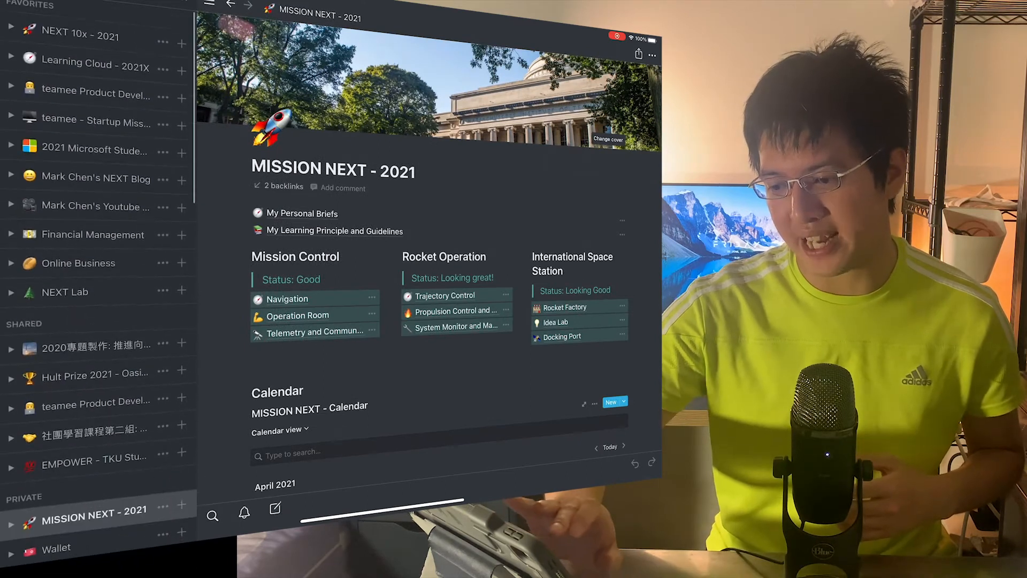
{"action": "left_click", "coordinate": [86, 36]}
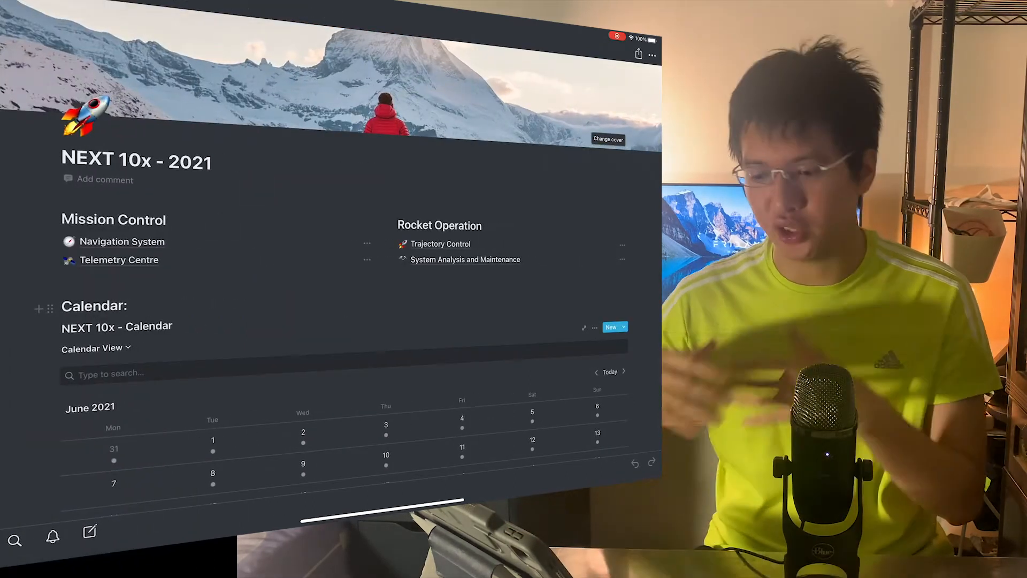
{"action": "scroll", "scroll_direction": "down", "scroll_amount": 3}
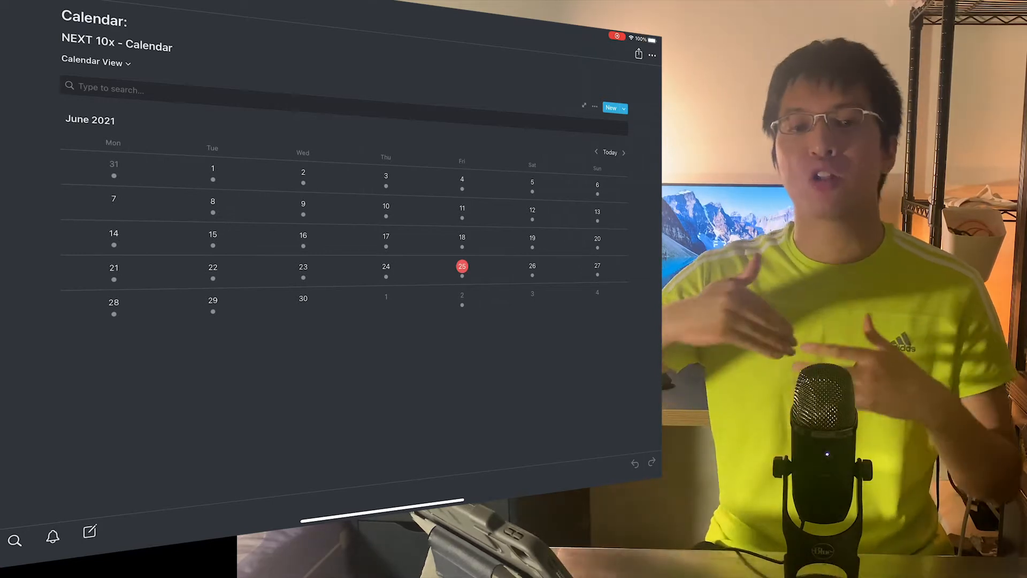
{"action": "left_click", "coordinate": [462, 266]}
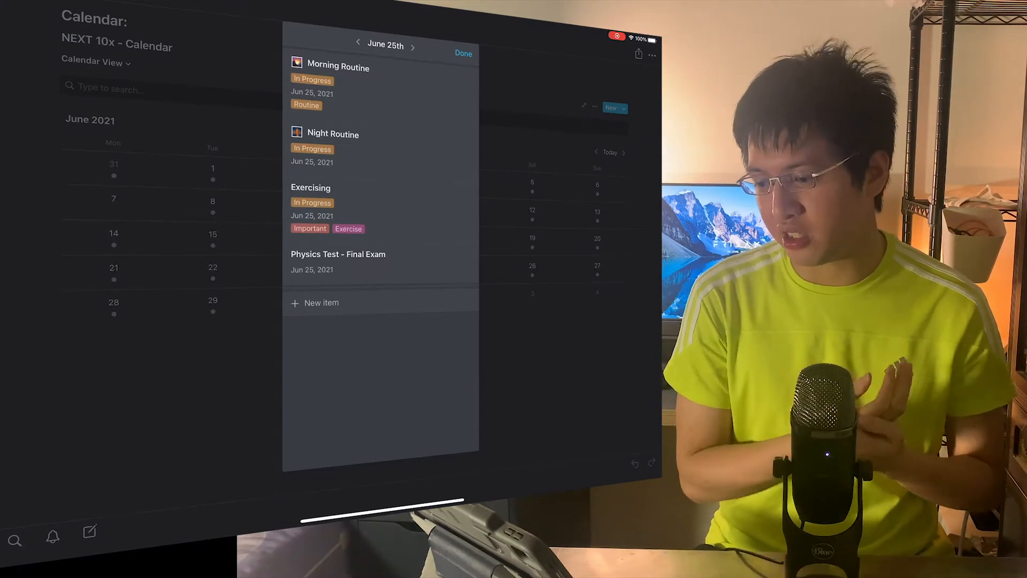
{"action": "left_click", "coordinate": [339, 67]}
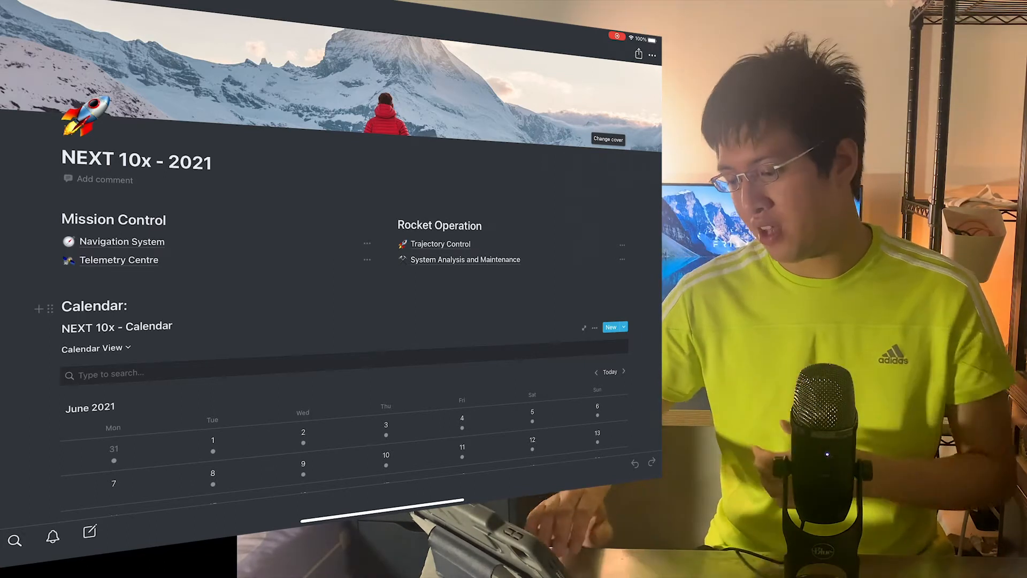
{"action": "scroll", "scroll_direction": "down", "scroll_amount": 3}
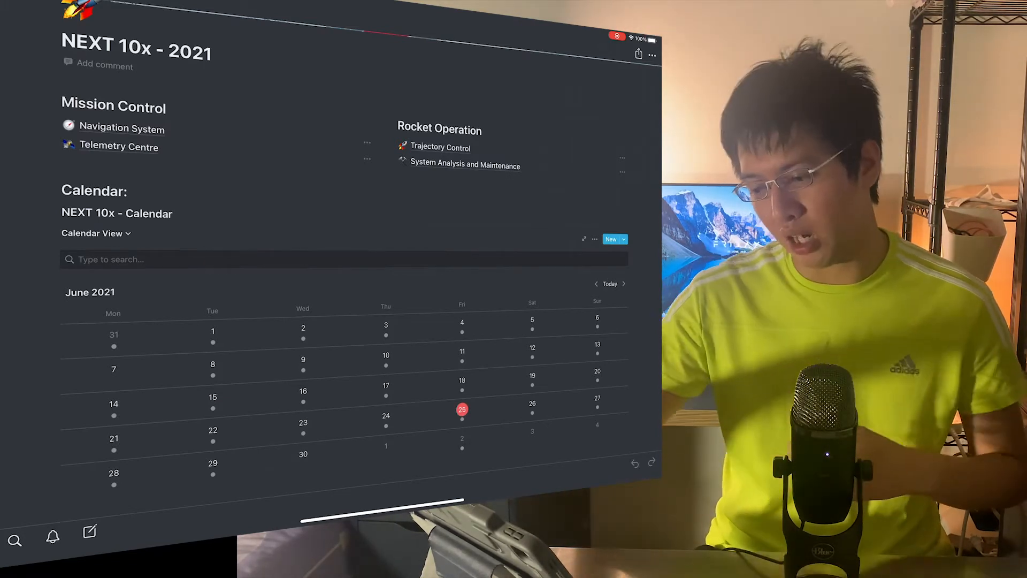
Add a June 25 calendar item titled 'Shooting YouTube videos'
{"action": "left_click", "coordinate": [462, 409]}
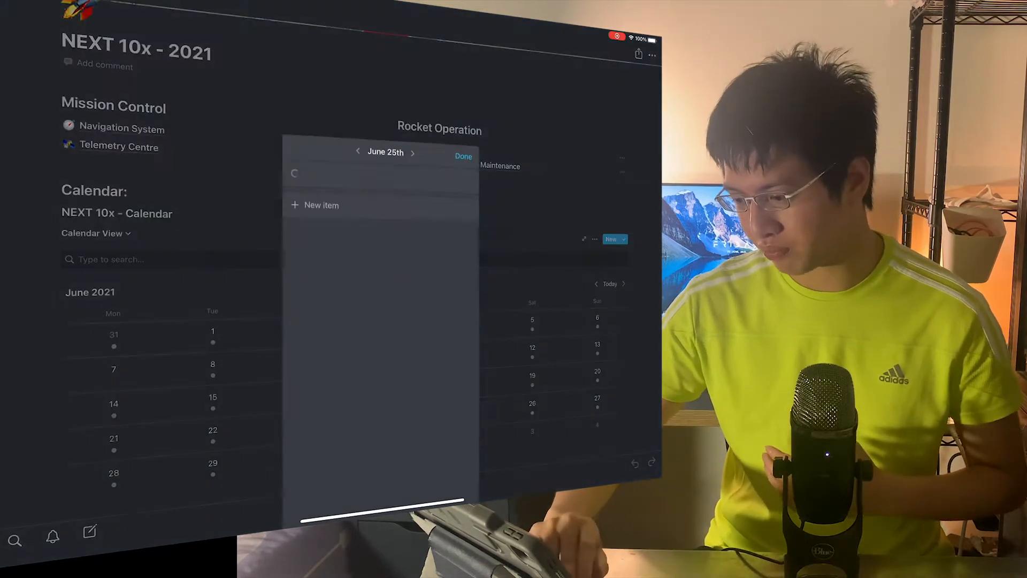
{"action": "left_click", "coordinate": [322, 205]}
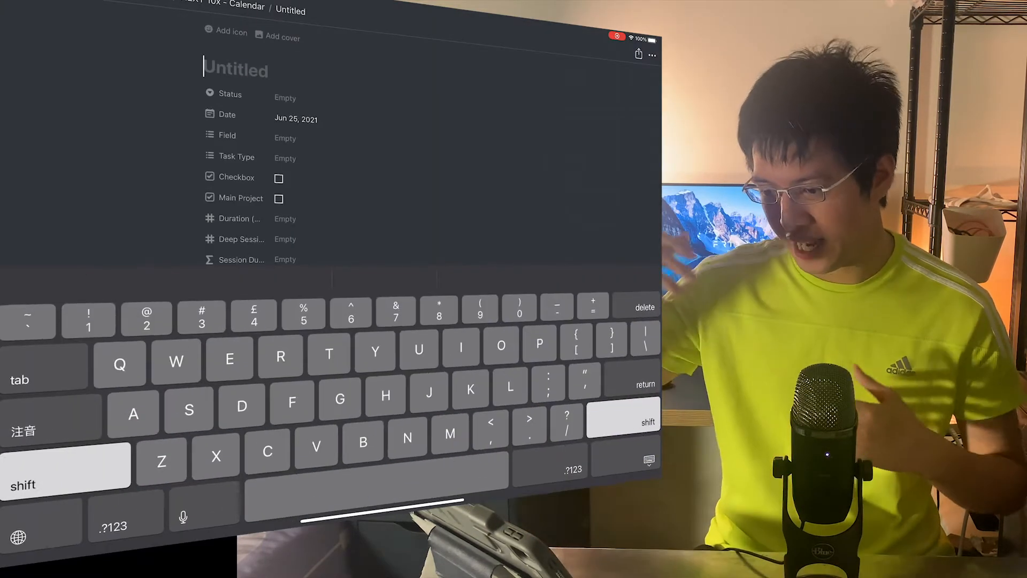
{"action": "scroll", "scroll_direction": "down", "scroll_amount": 3}
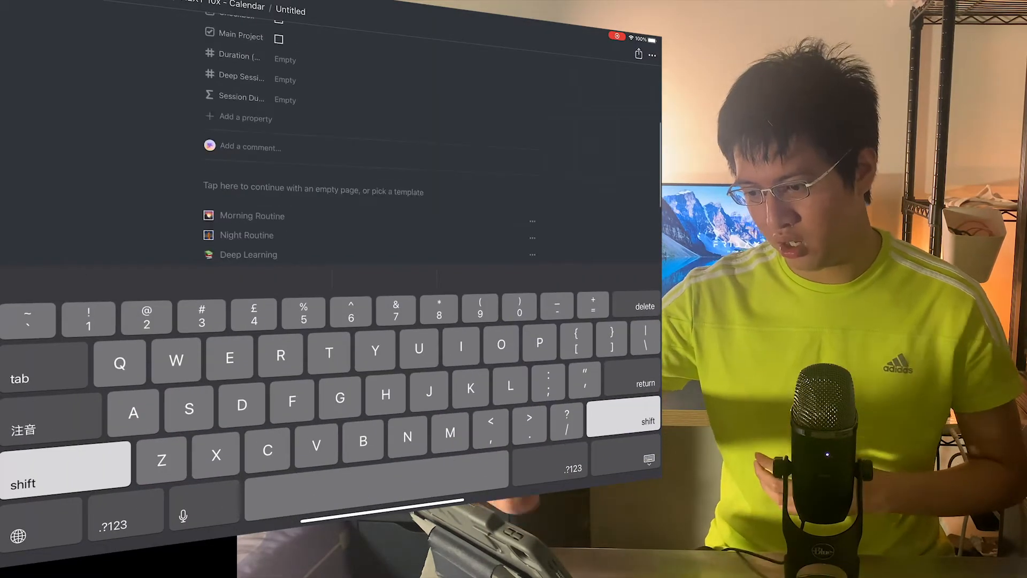
{"action": "scroll", "scroll_direction": "up", "scroll_amount": 3}
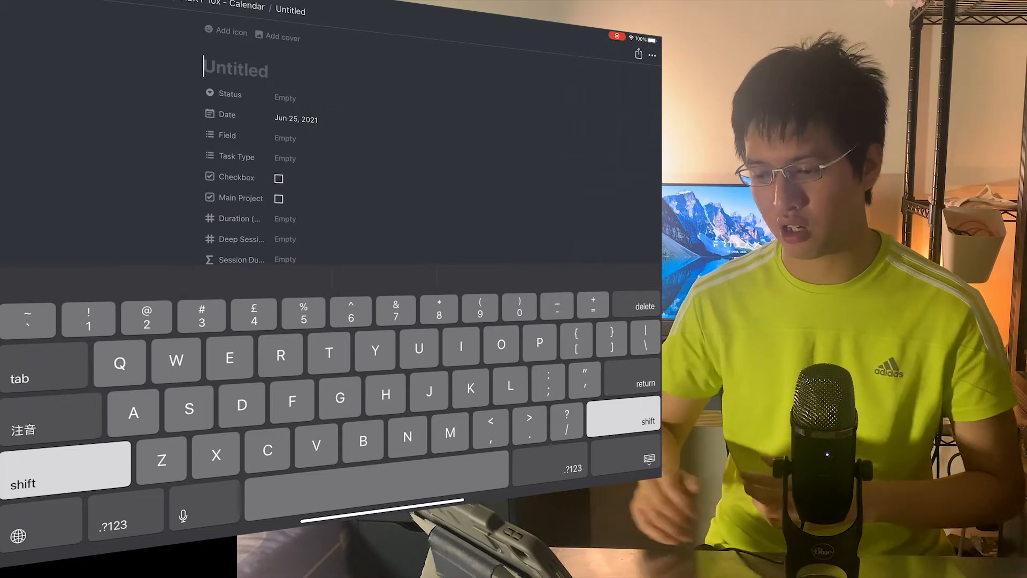
{"action": "type", "text": "Sh"}
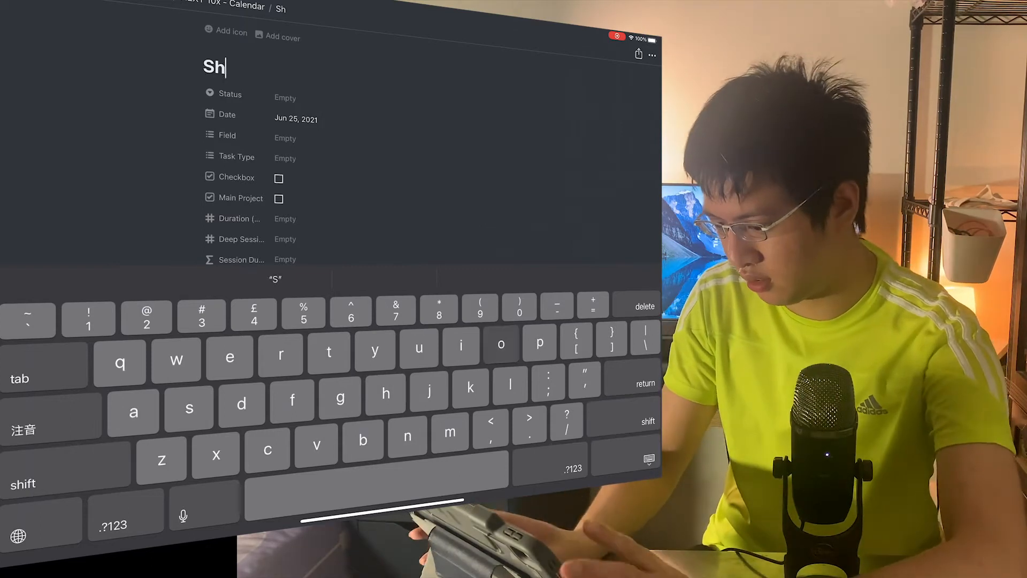
{"action": "type", "text": "ooting"}
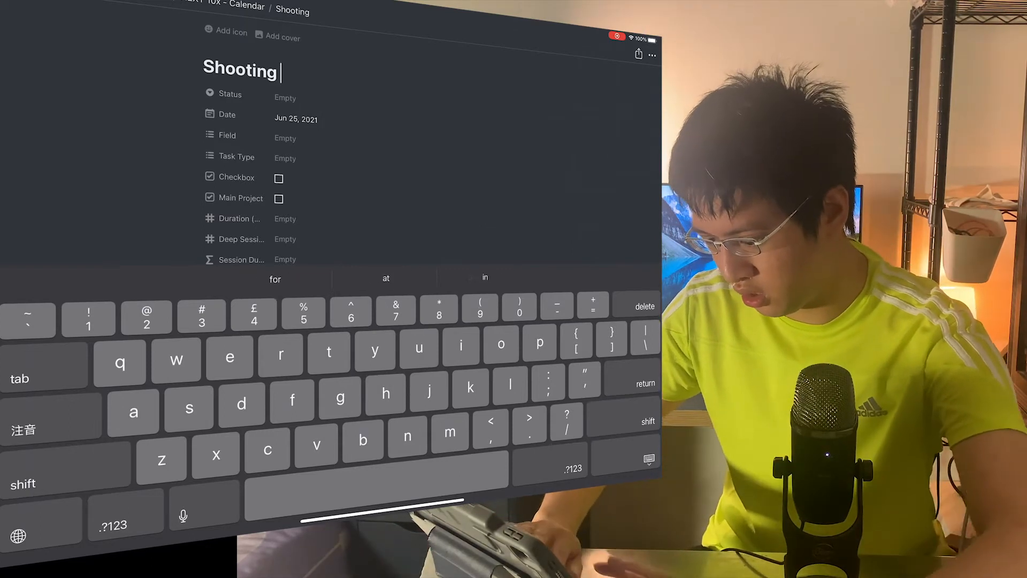
{"action": "type", "text": "&ou"}
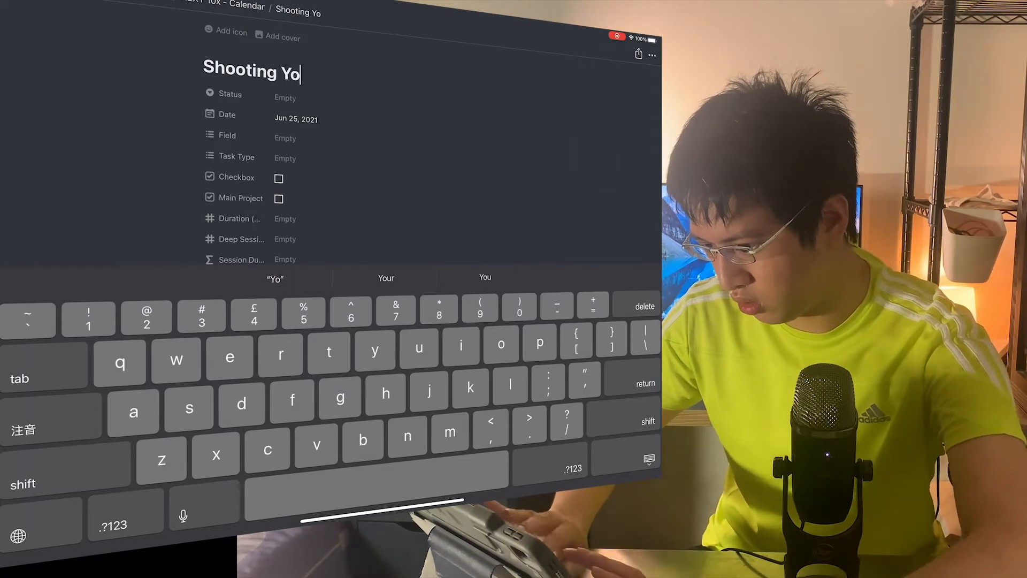
{"action": "type", "text": "uTube"}
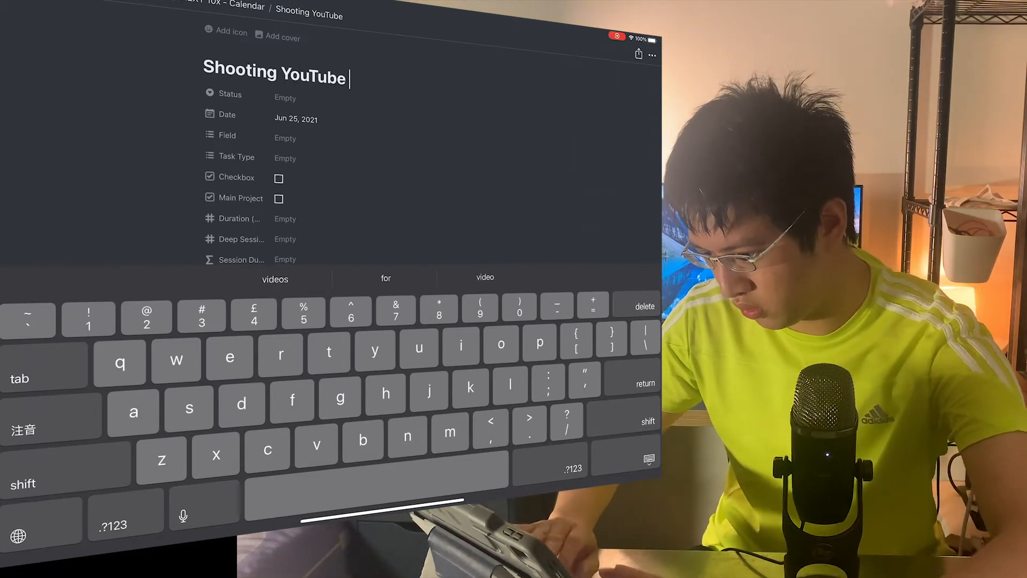
{"action": "type", "text": "videos"}
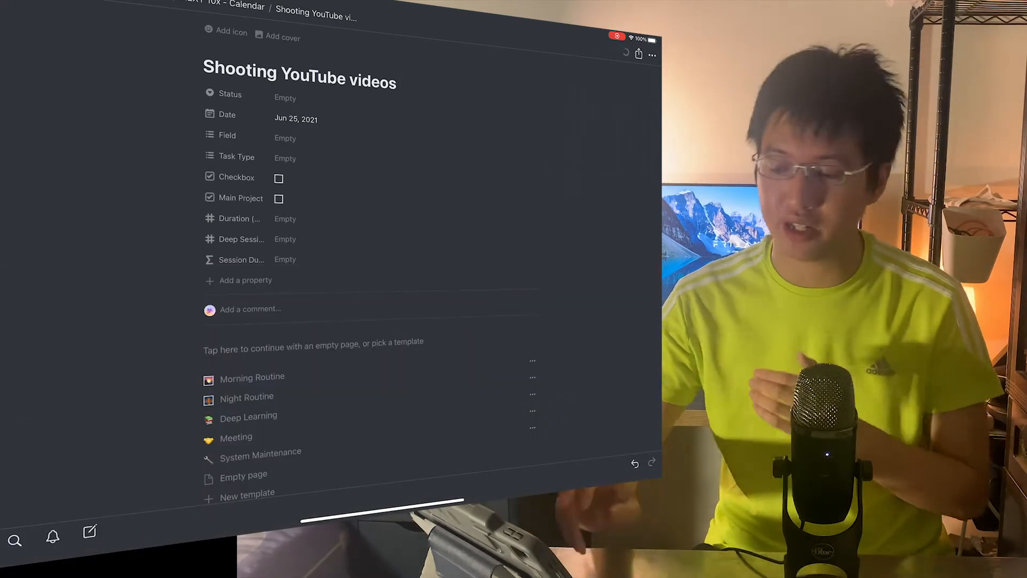
Set the item's Status to In Progress and Field to Daily Life
{"action": "left_click", "coordinate": [285, 97]}
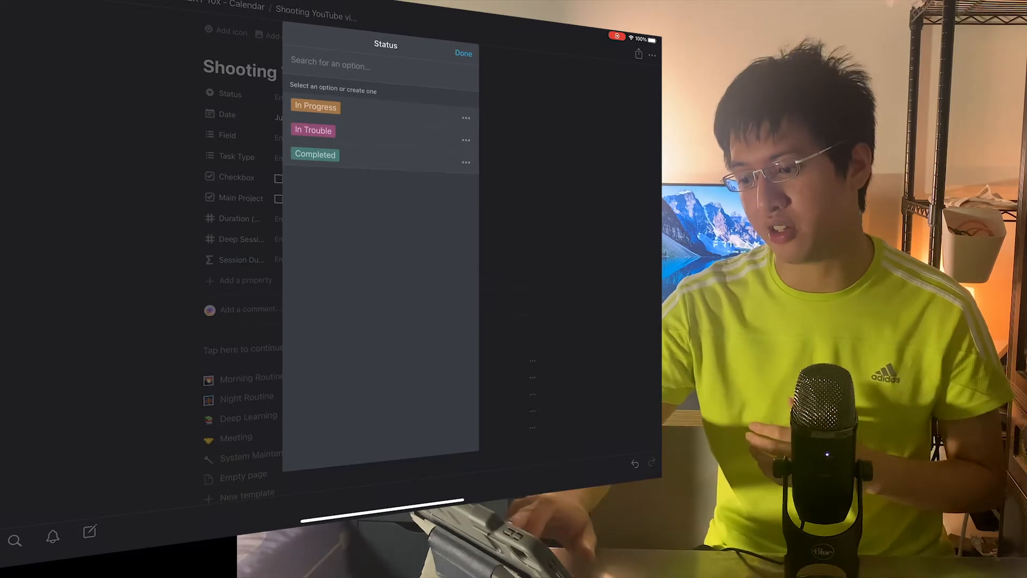
{"action": "left_click", "coordinate": [463, 53]}
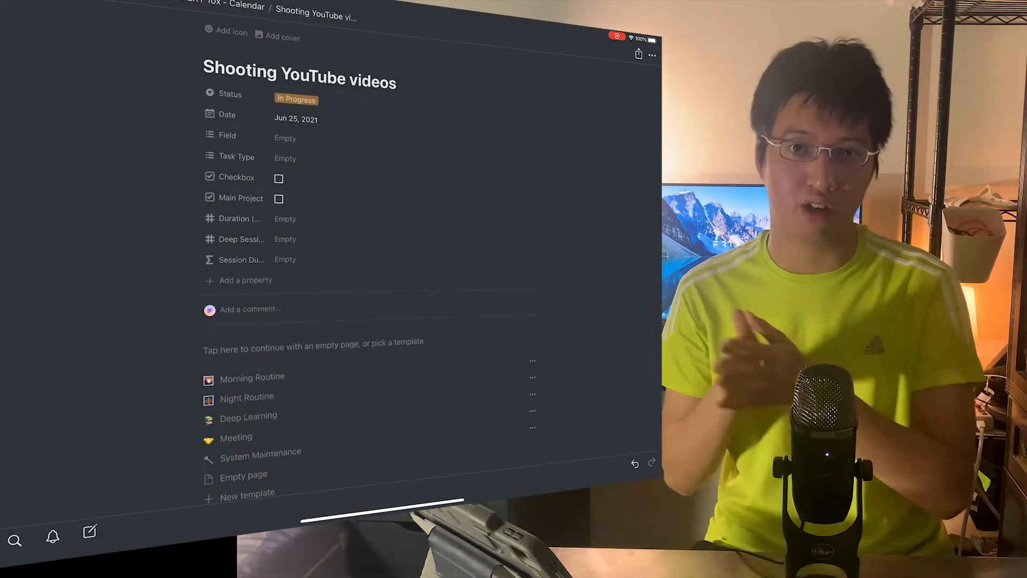
{"action": "left_click", "coordinate": [285, 137]}
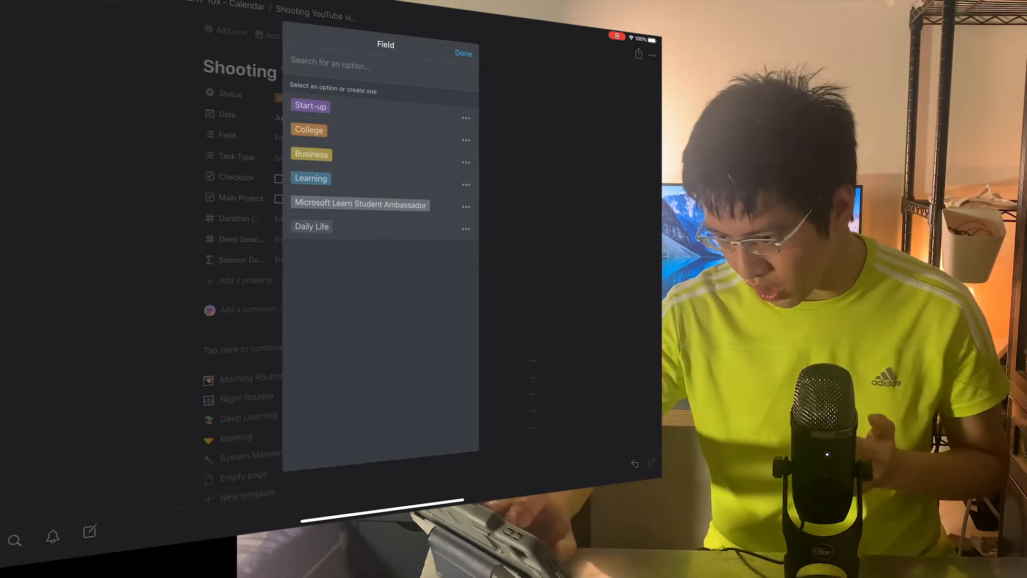
{"action": "left_click", "coordinate": [312, 226]}
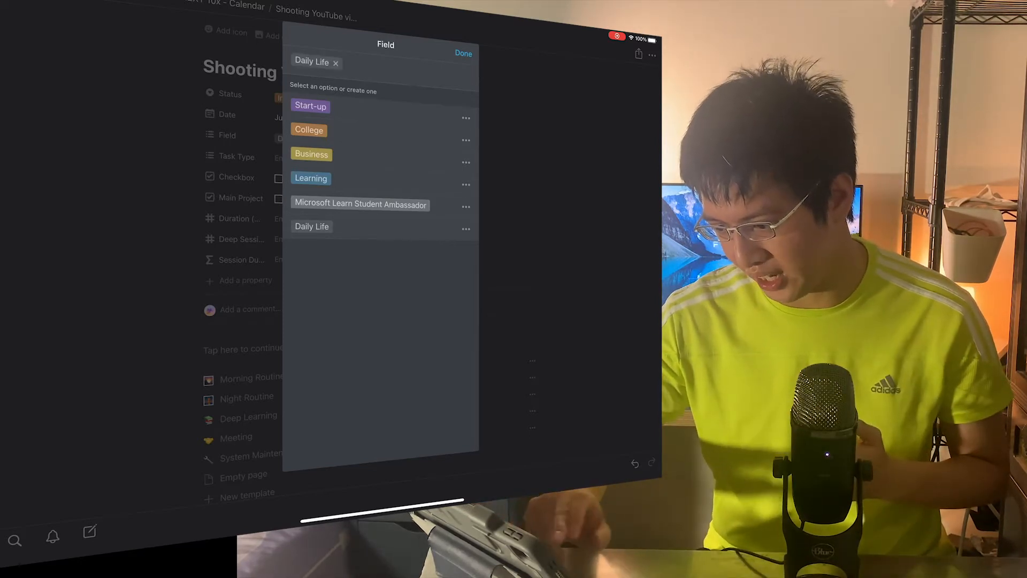
{"action": "left_click", "coordinate": [463, 53]}
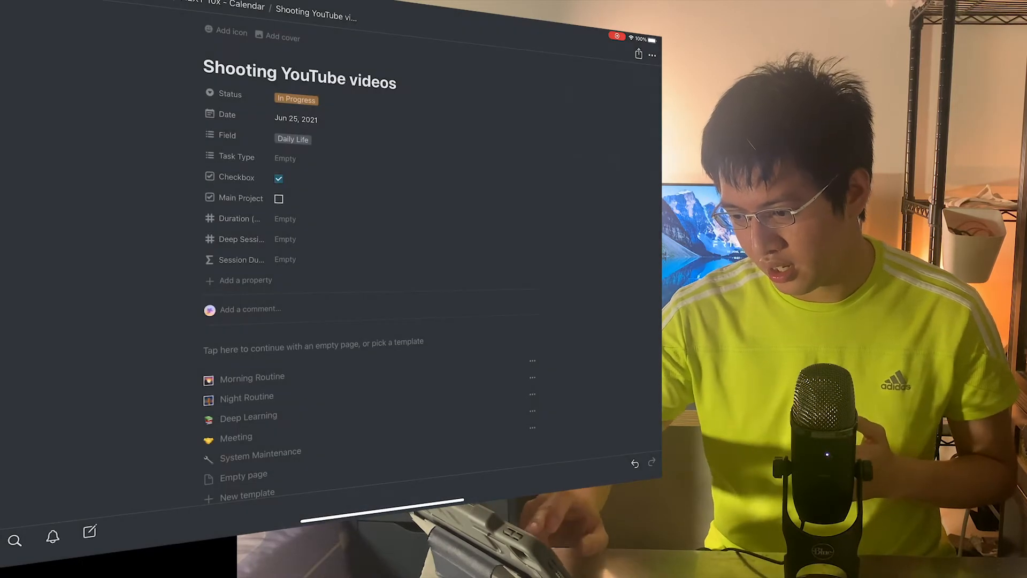
Tag the Task Type as Important and Video Production
{"action": "left_click", "coordinate": [285, 158]}
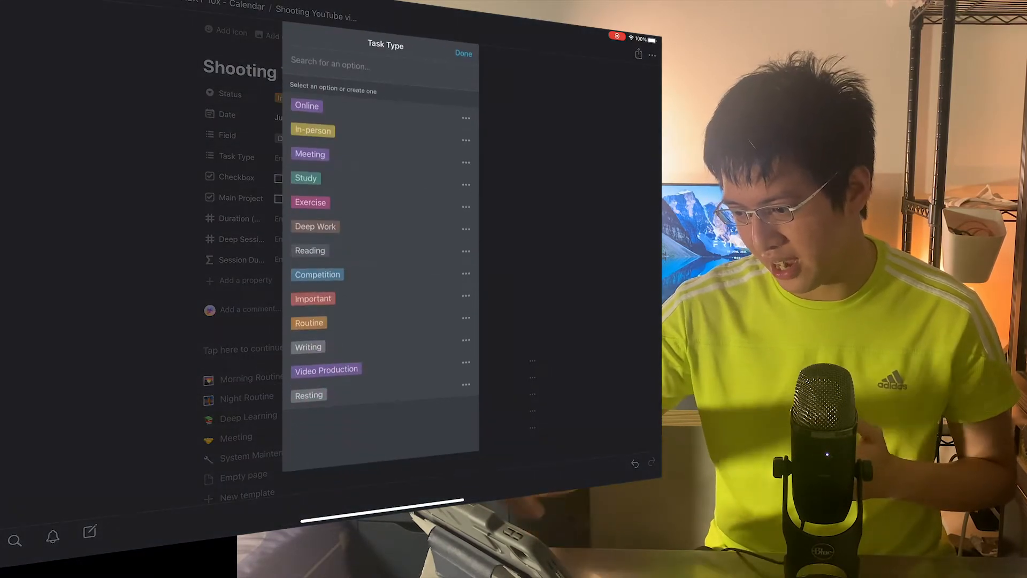
{"action": "left_click", "coordinate": [312, 298]}
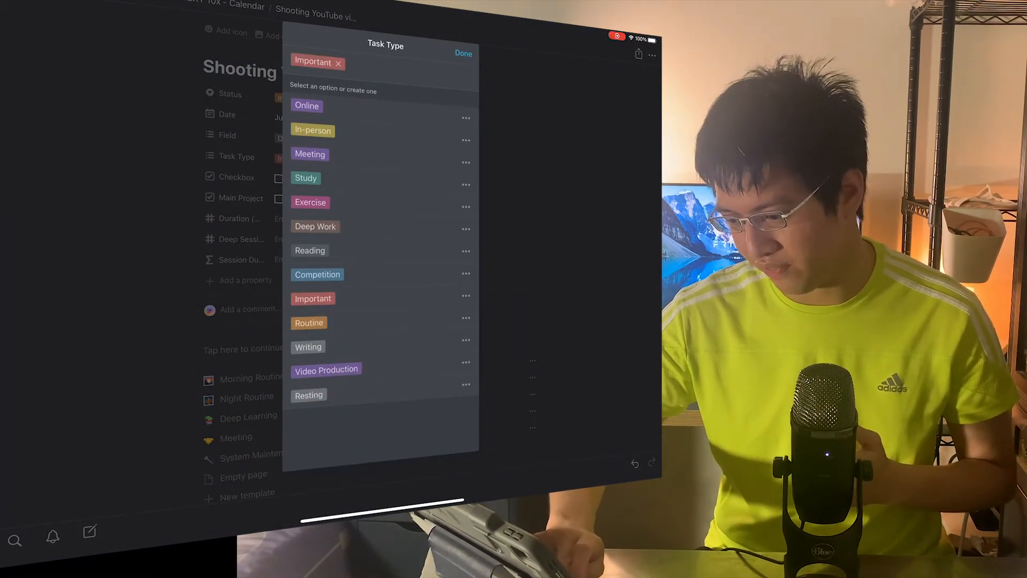
{"action": "left_click", "coordinate": [463, 53]}
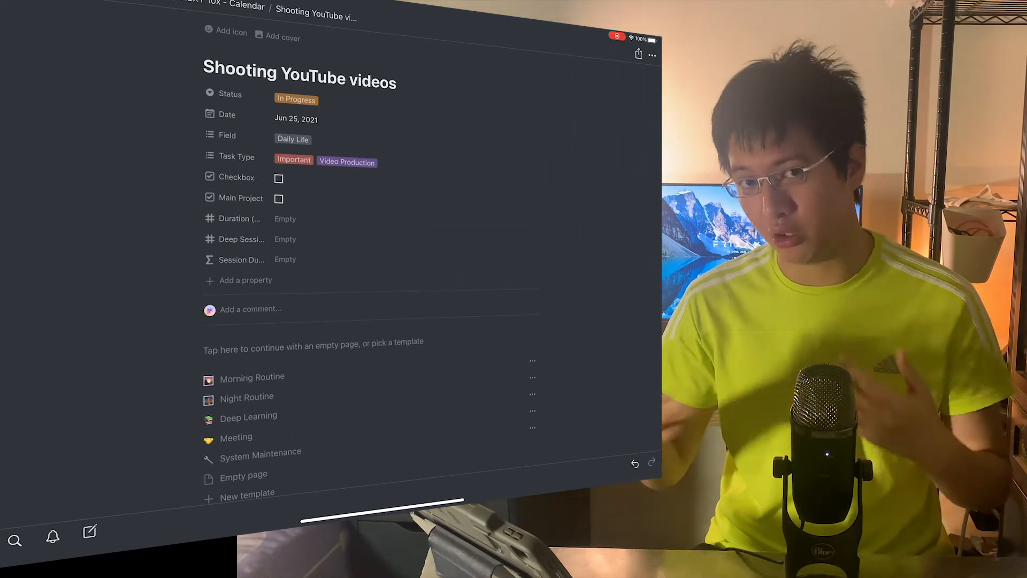
Make the June 25 date a timed range from 00:00 to 15:00
{"action": "left_click", "coordinate": [295, 119]}
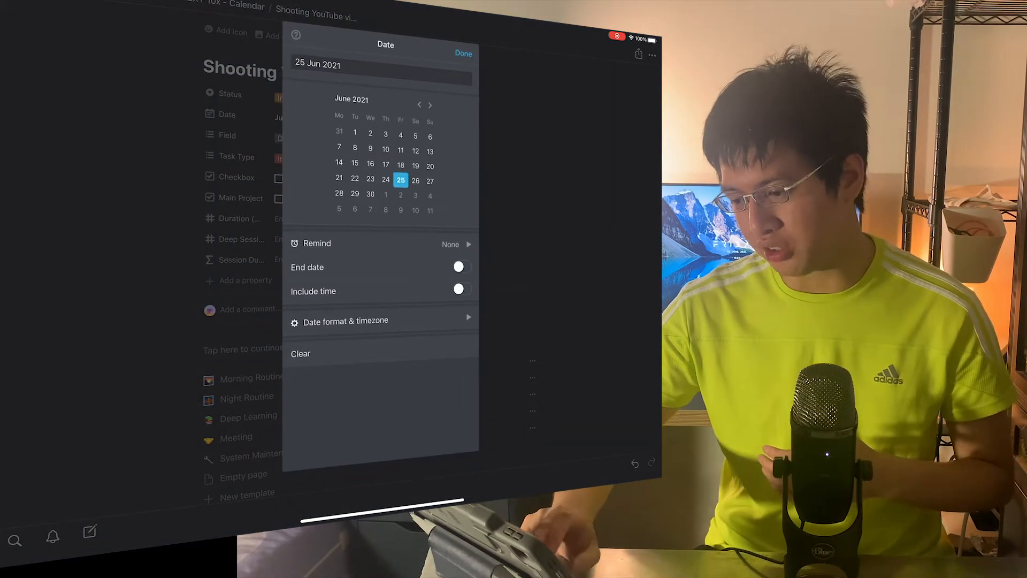
{"action": "left_click", "coordinate": [458, 267]}
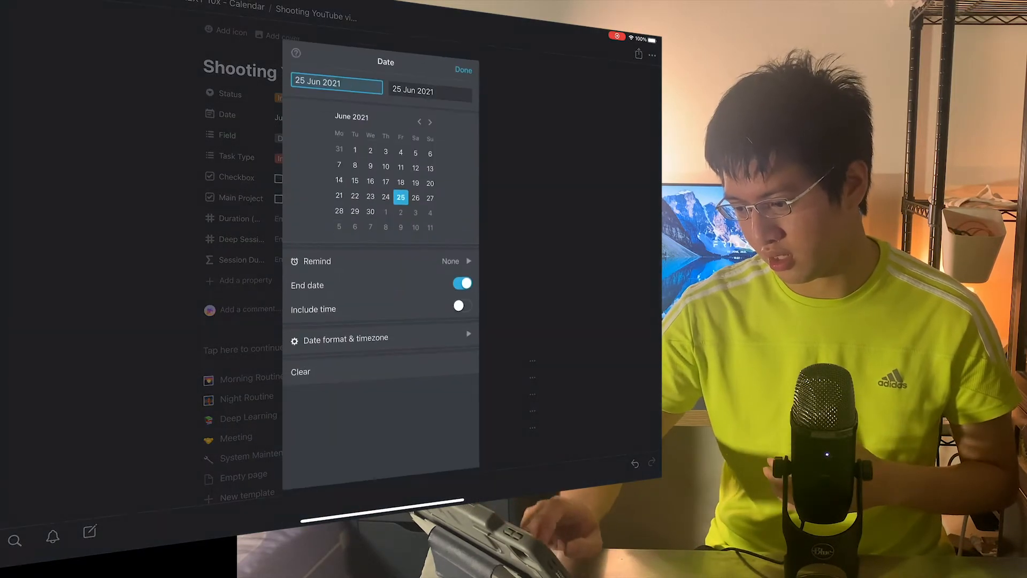
{"action": "left_click", "coordinate": [461, 309]}
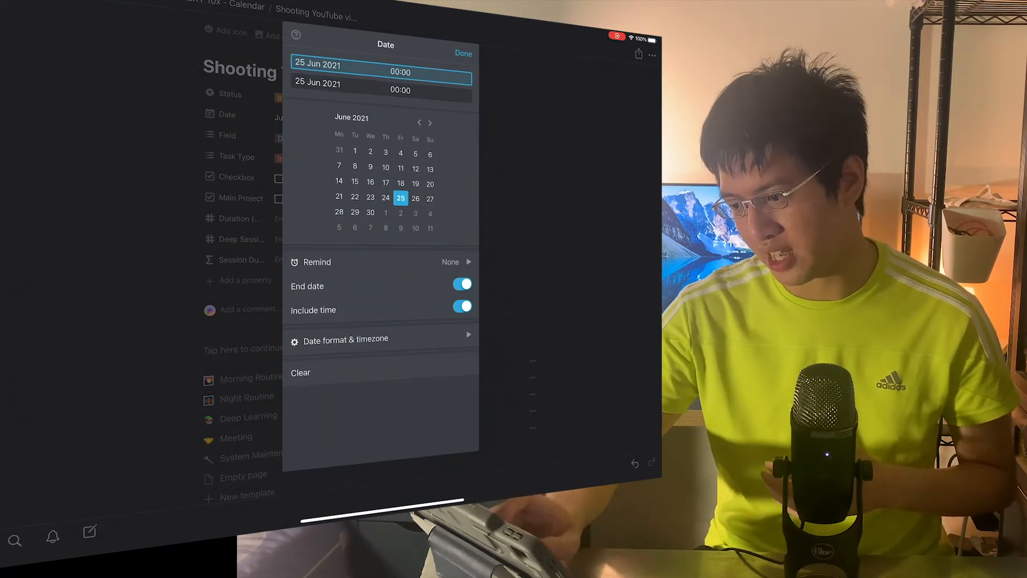
{"action": "left_click", "coordinate": [400, 83]}
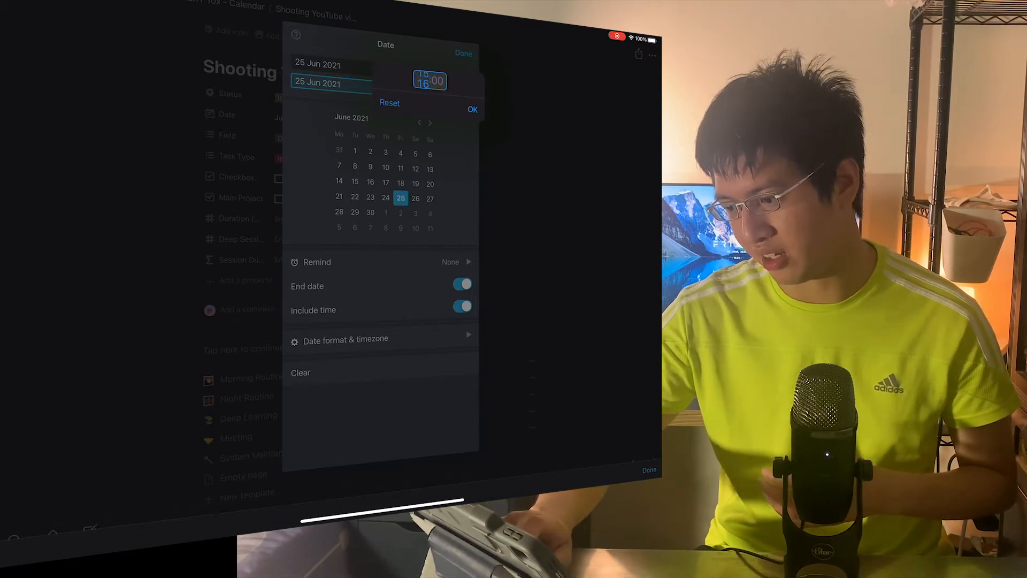
{"action": "left_click", "coordinate": [472, 109]}
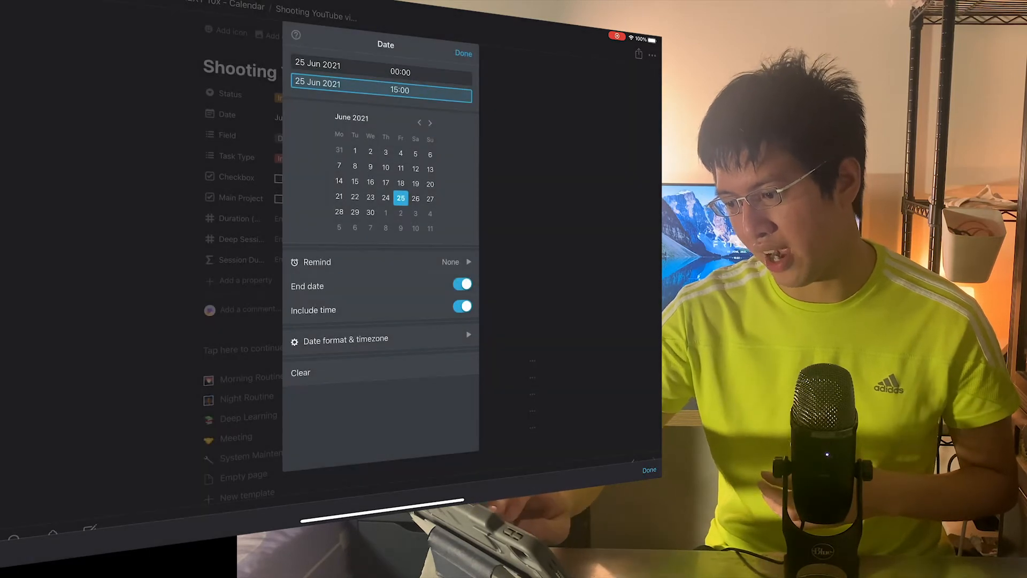
{"action": "left_click", "coordinate": [400, 90]}
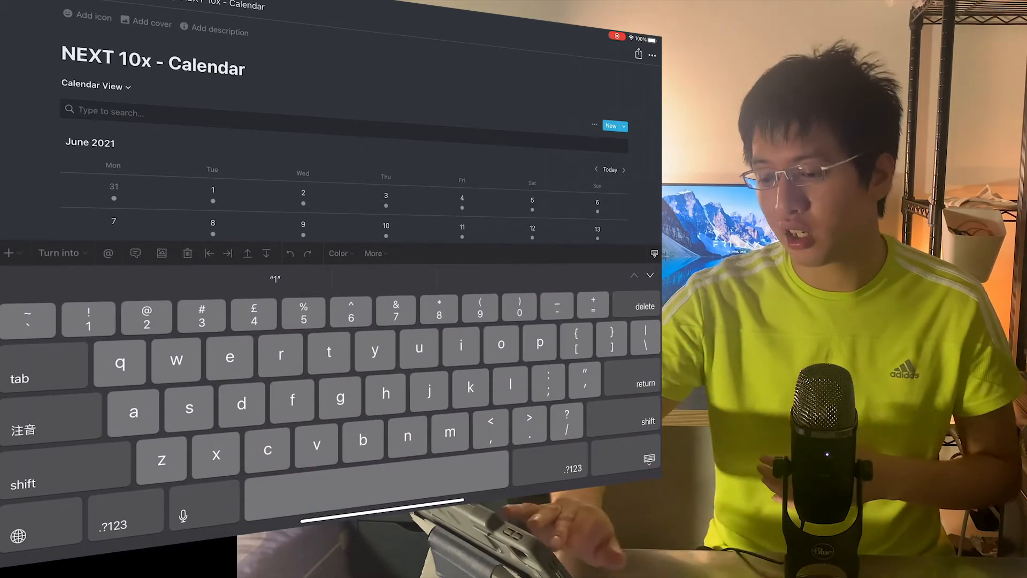
Try the calendar's Timeline view, switch to Default view, and return to the dashboard
{"action": "left_click", "coordinate": [94, 85]}
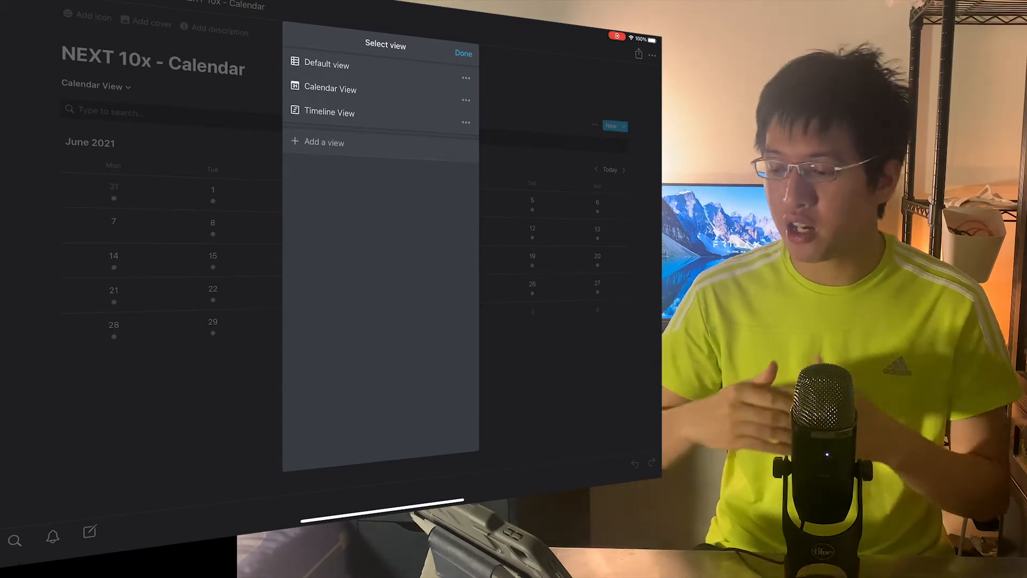
{"action": "left_click", "coordinate": [329, 111]}
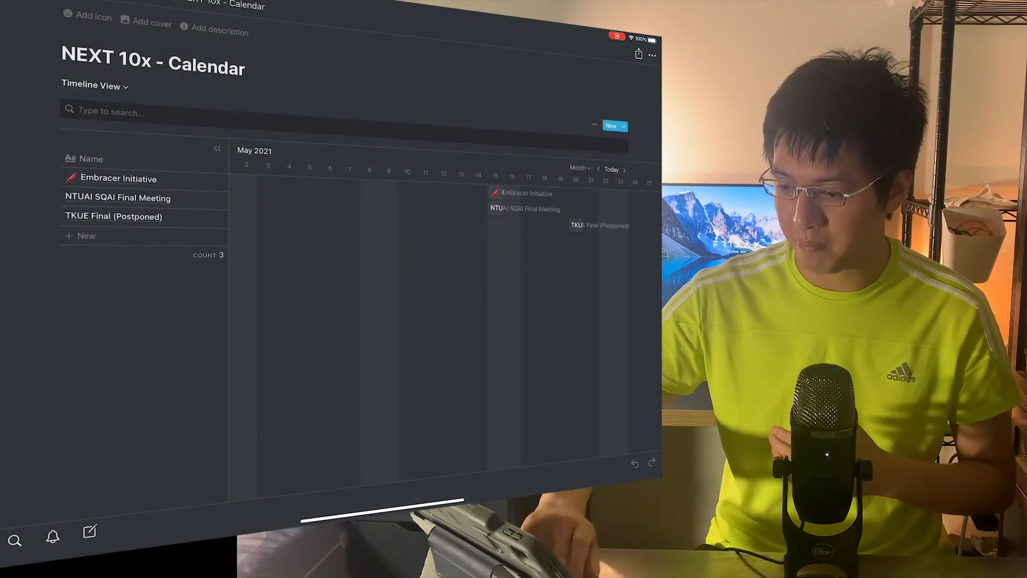
{"action": "left_click", "coordinate": [95, 85]}
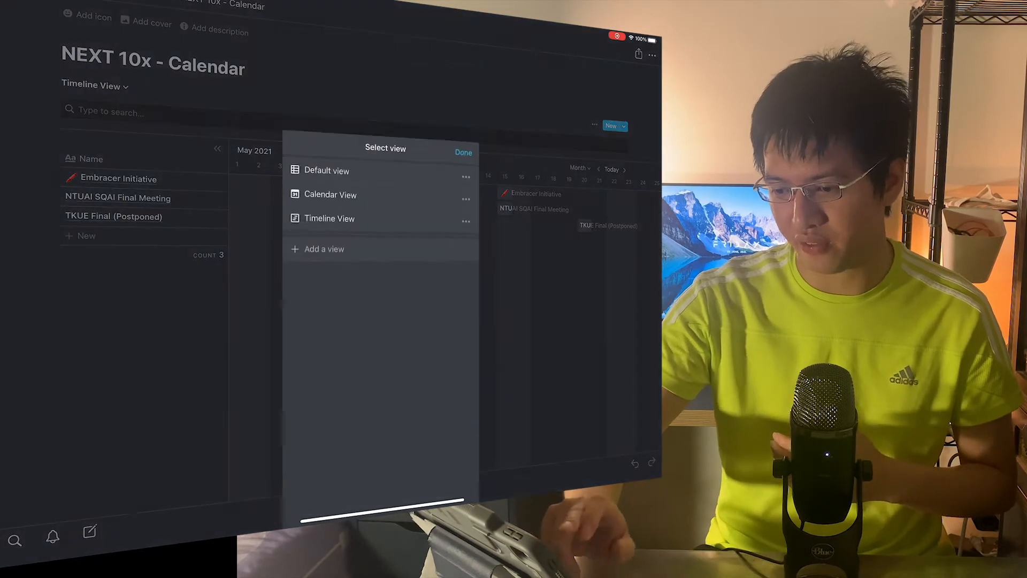
{"action": "left_click", "coordinate": [327, 170]}
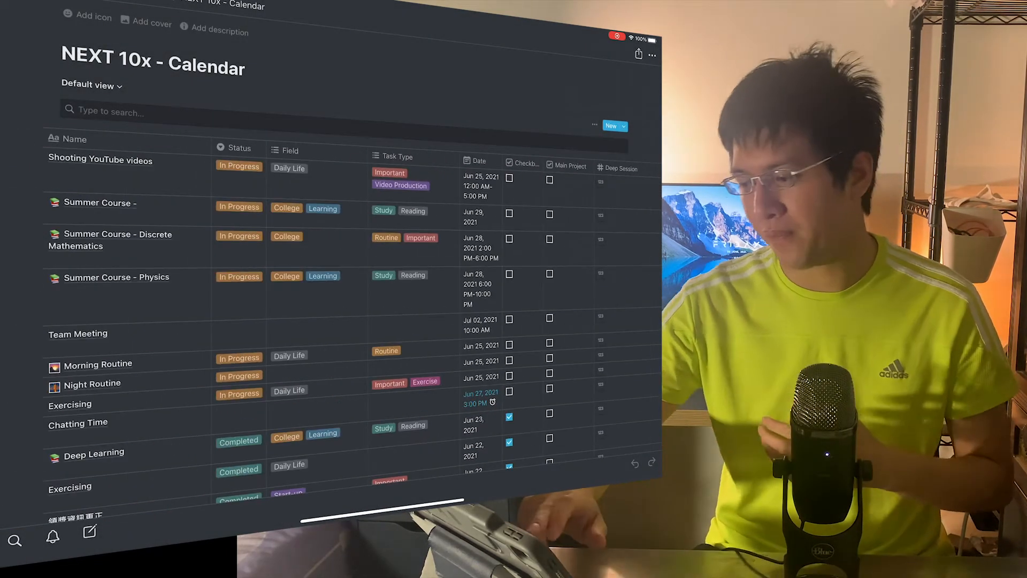
{"action": "left_click", "coordinate": [595, 125]}
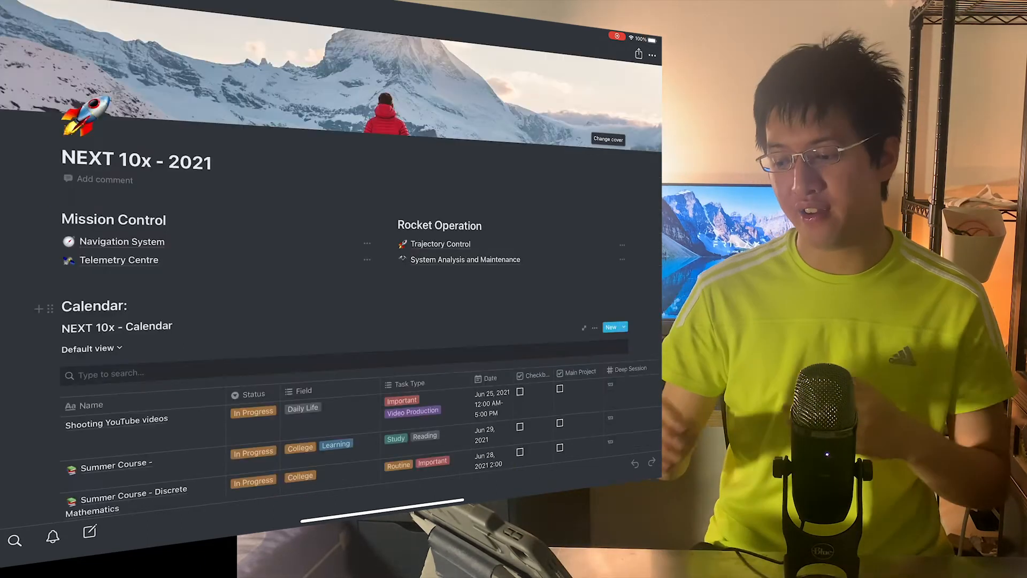
Open the Navigation System page from the NEXT 10x - 2021 dashboard
{"action": "left_click", "coordinate": [440, 244]}
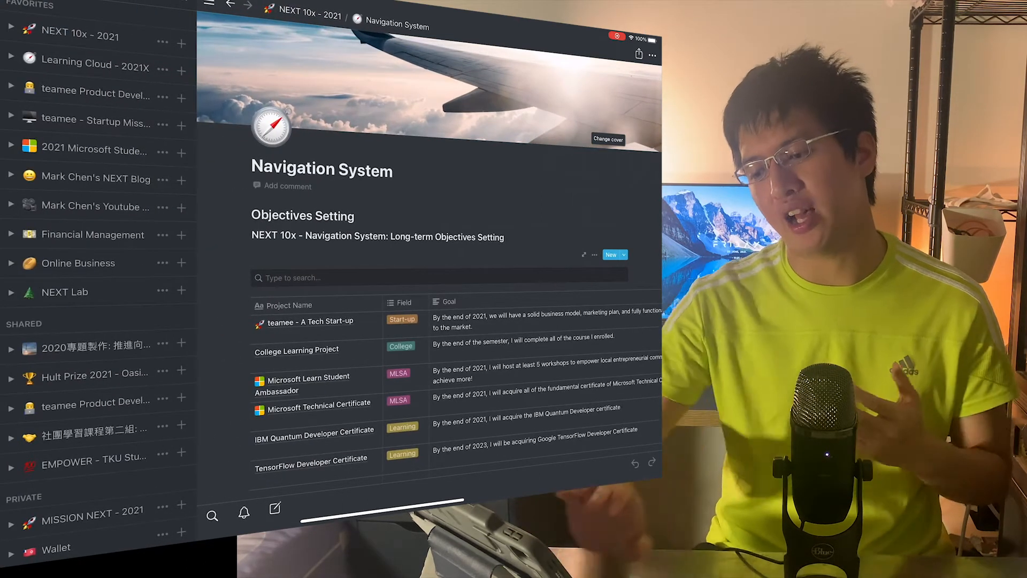
Open teamee Product Development Centre, then Learning Cloud - 2021X
{"action": "left_click", "coordinate": [95, 94]}
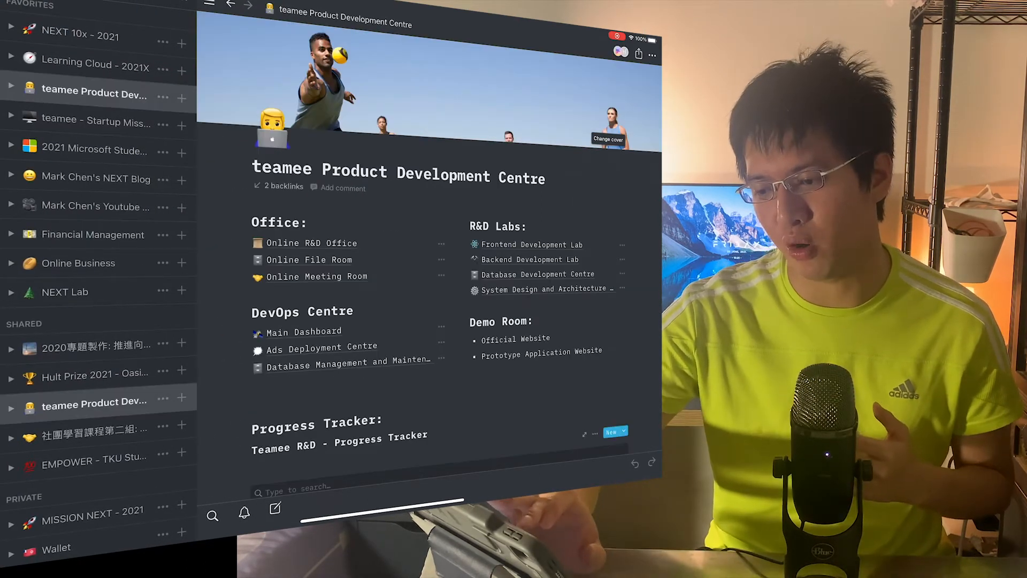
{"action": "left_click", "coordinate": [93, 63]}
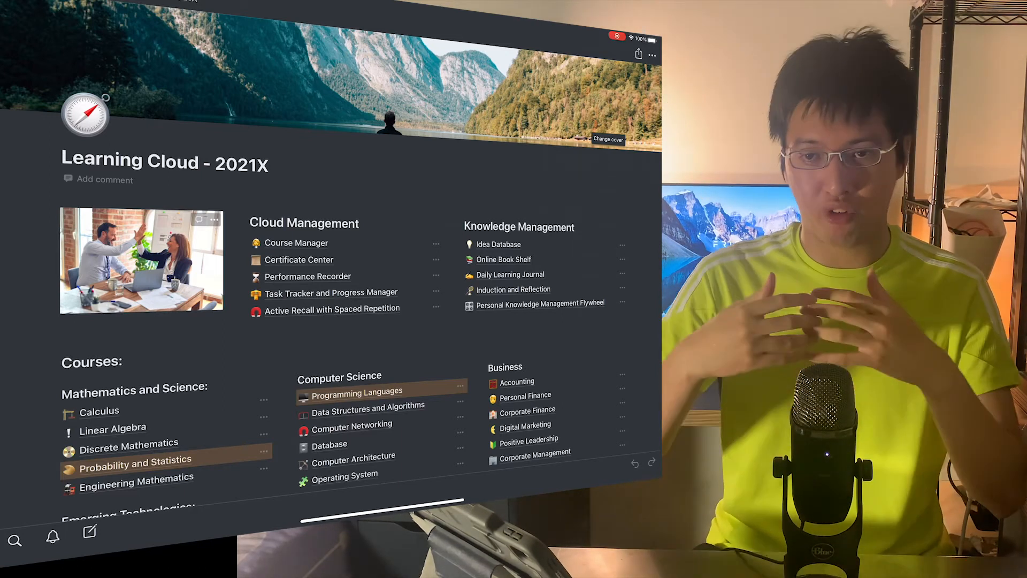
Scroll Learning Cloud, open the Entrepreneurship course under Business, and scroll it
{"action": "scroll", "scroll_direction": "down", "scroll_amount": 3}
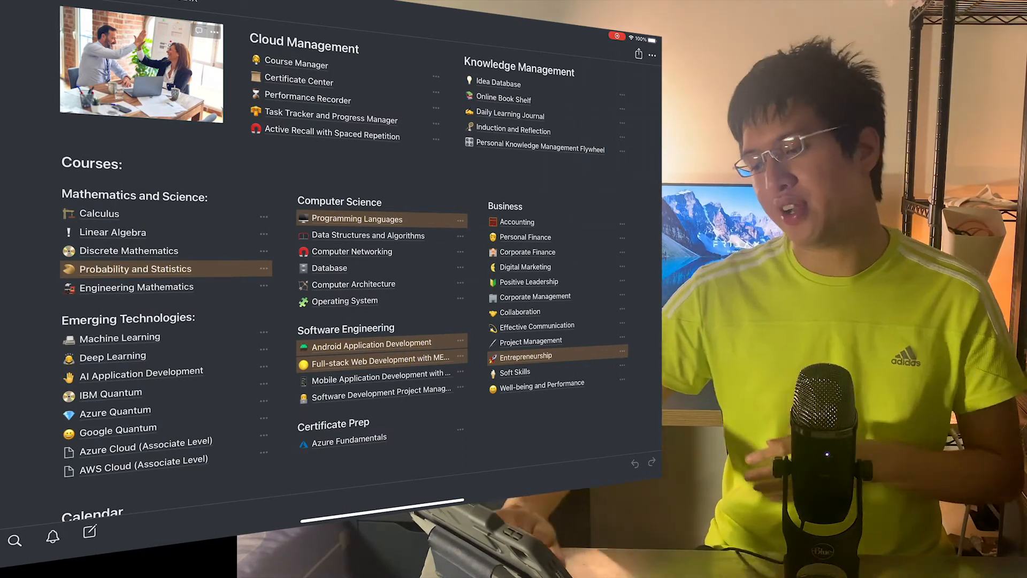
{"action": "scroll", "scroll_direction": "down", "scroll_amount": 3}
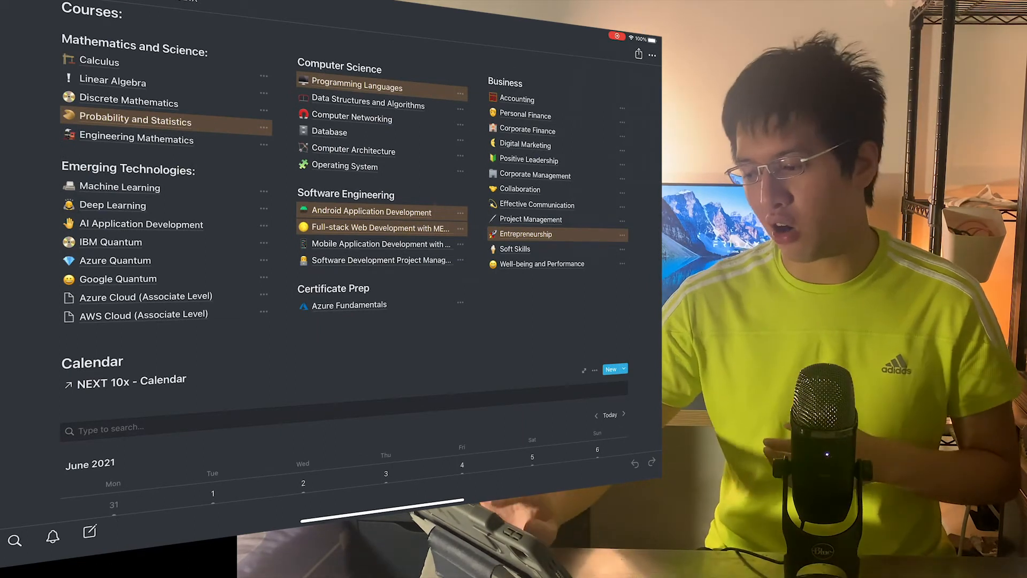
{"action": "left_click", "coordinate": [526, 234]}
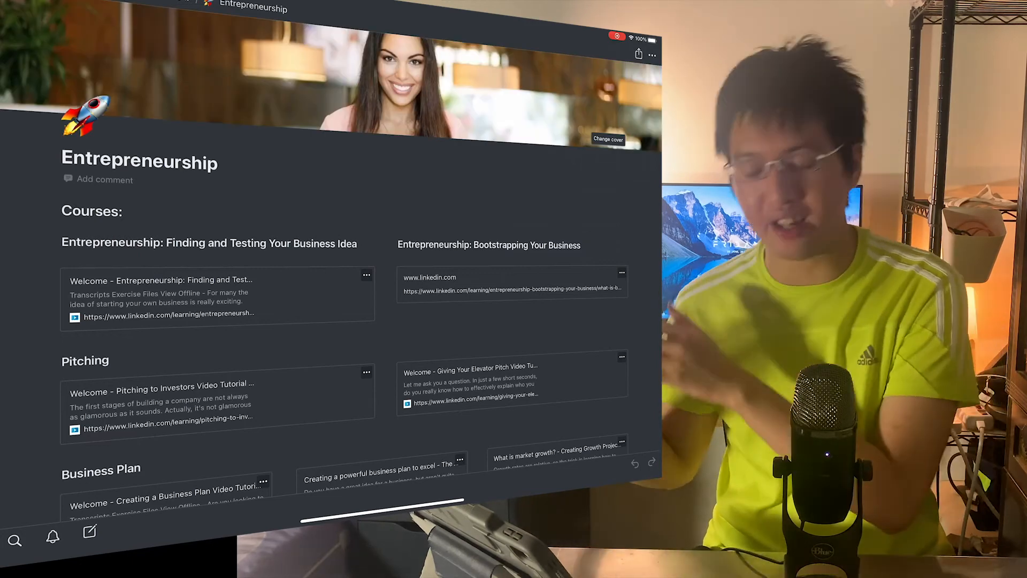
{"action": "scroll", "scroll_direction": "down", "scroll_amount": 3}
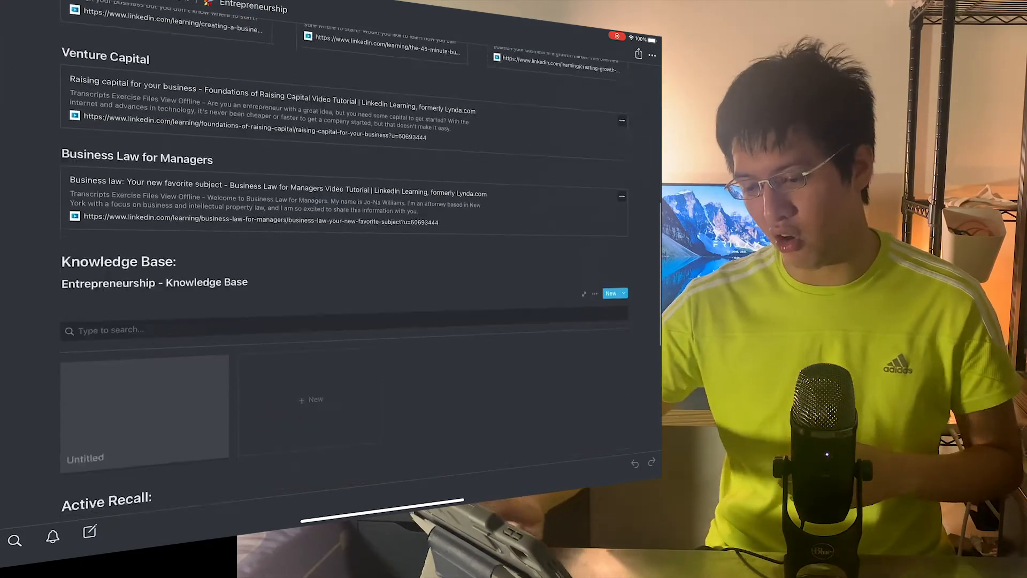